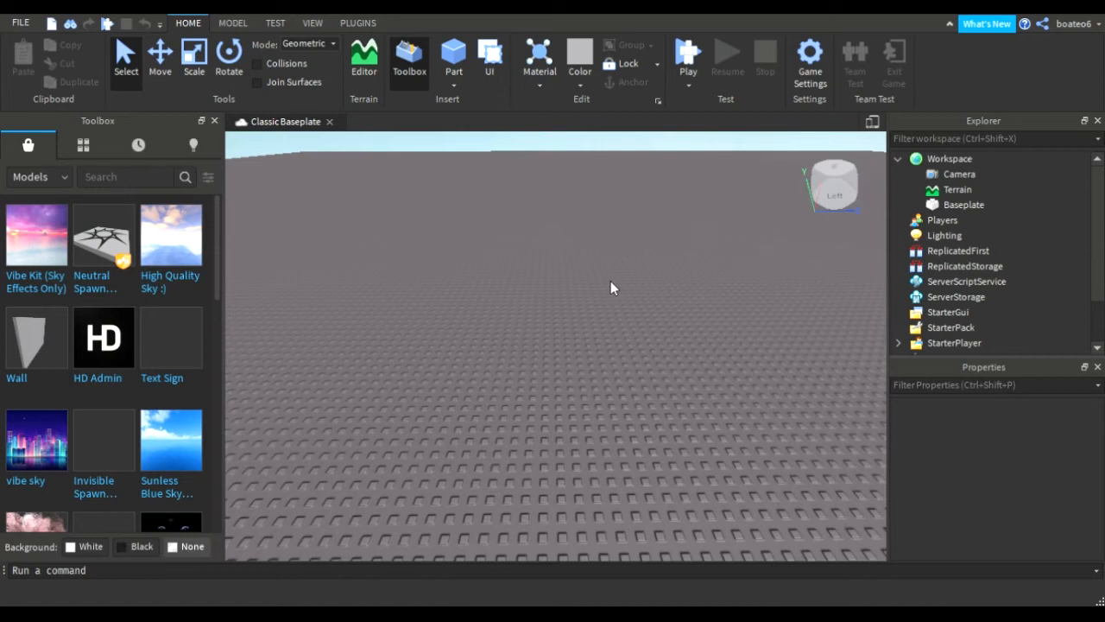
pyautogui.moveTo(625, 297)
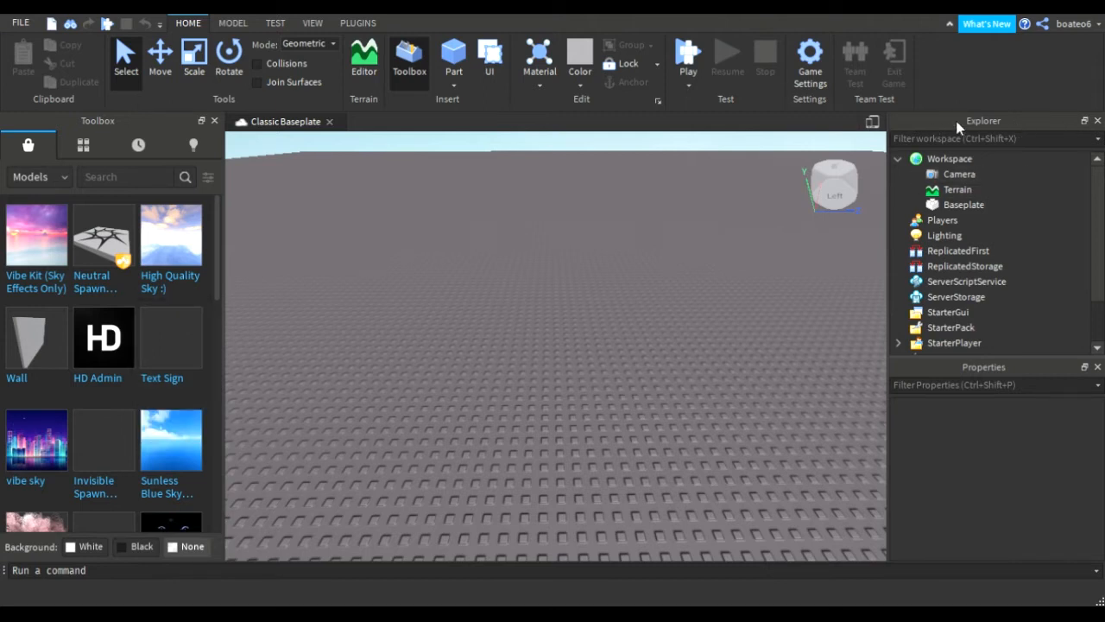
pyautogui.moveTo(973, 379)
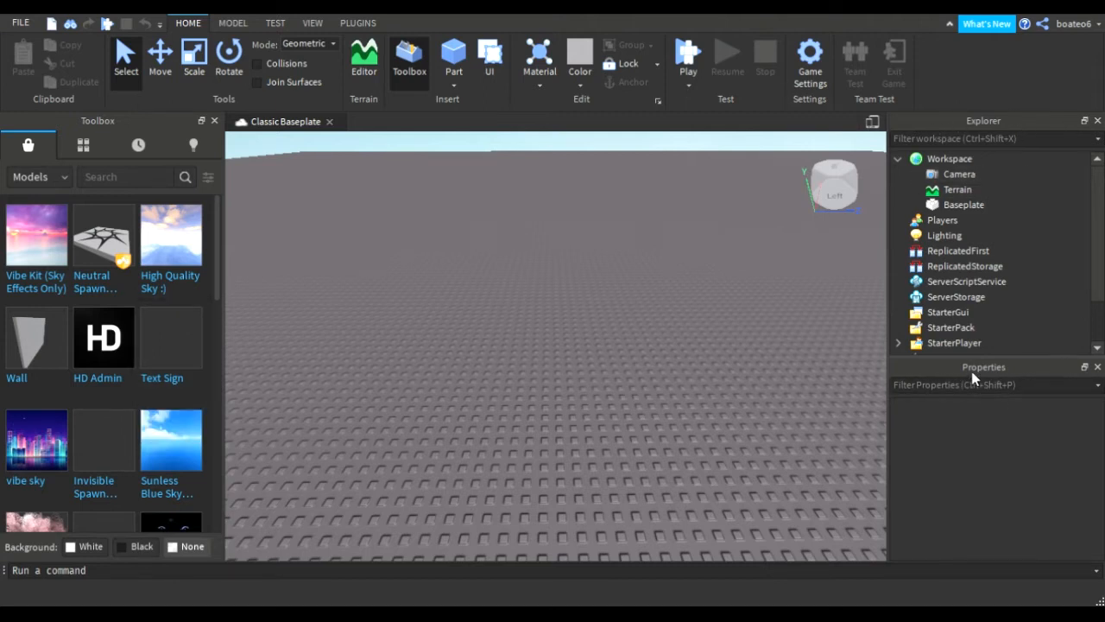
pyautogui.moveTo(363, 242)
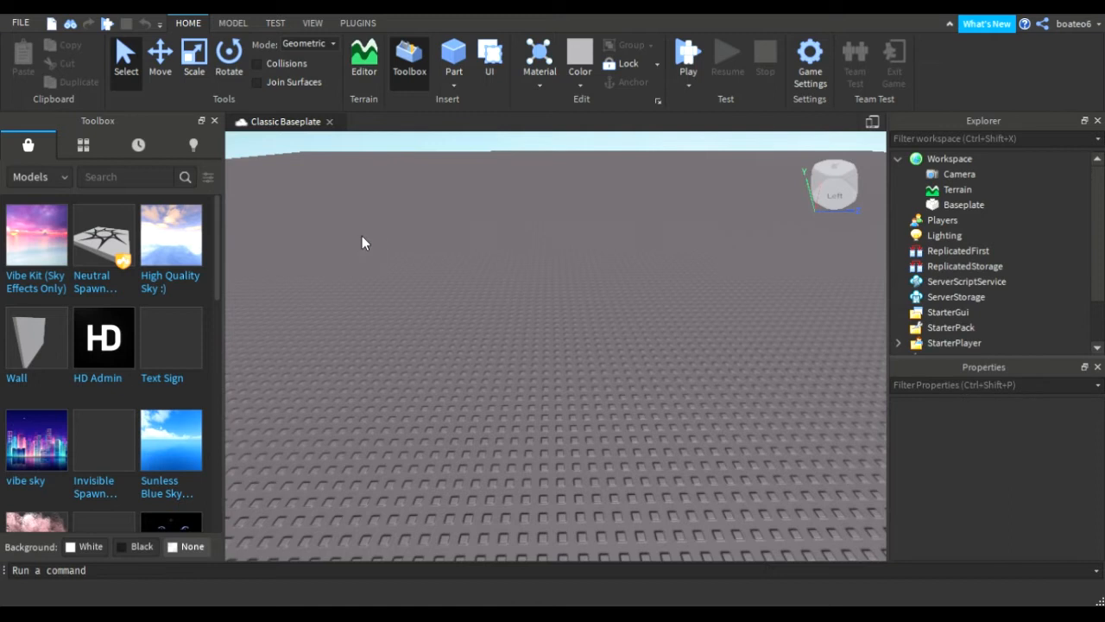
pyautogui.moveTo(335, 102)
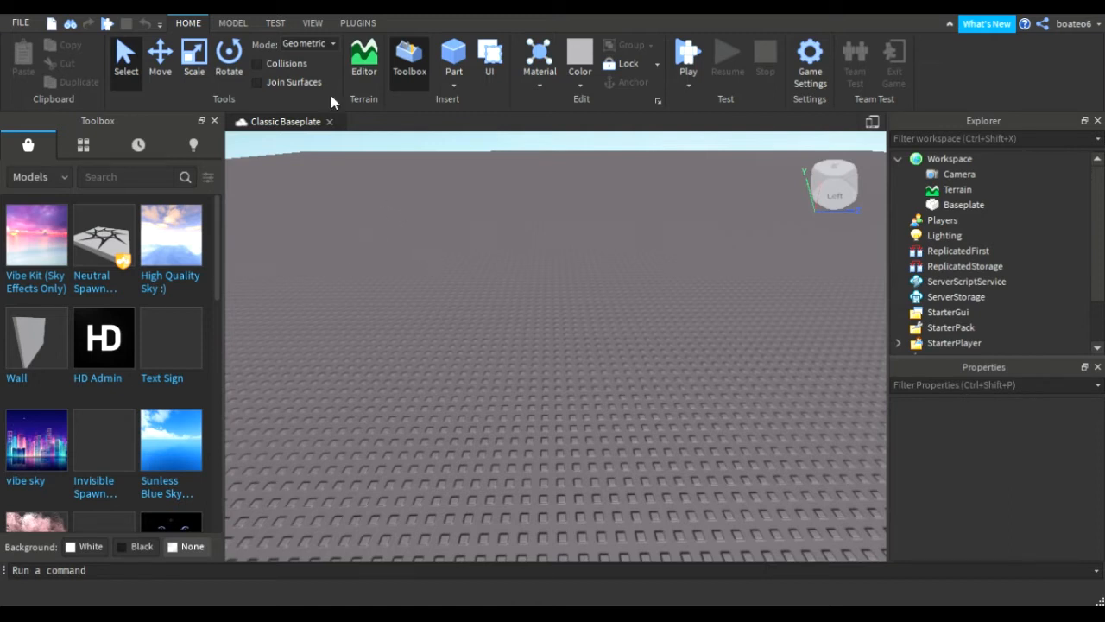
# Hide the Toolbox panel from the view options and show it again
pyautogui.click(313, 23)
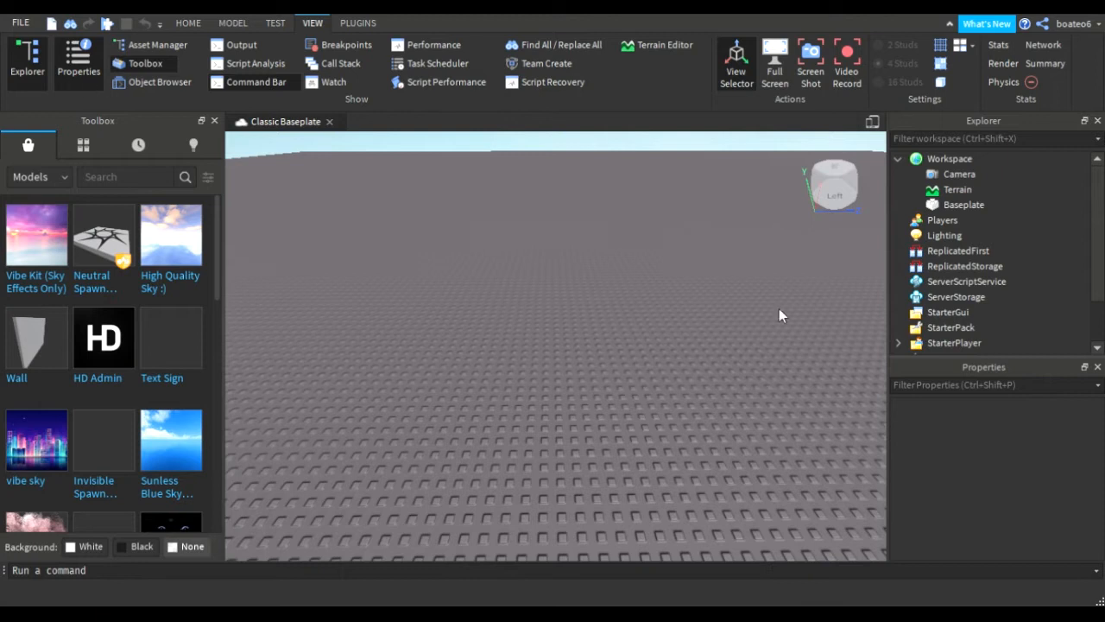
pyautogui.moveTo(290, 134)
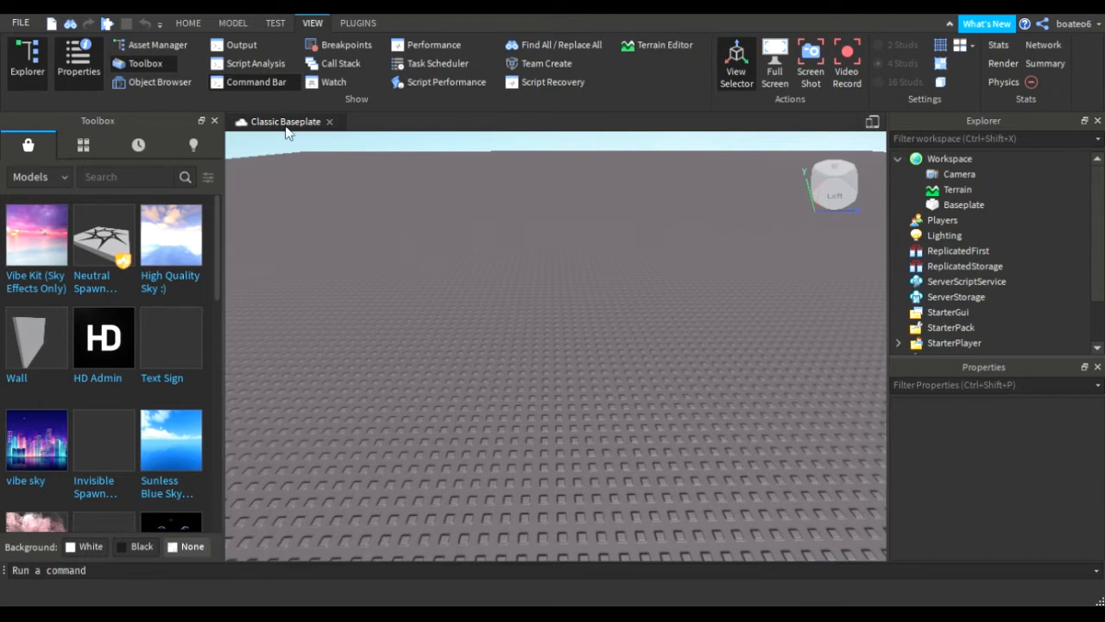
pyautogui.click(186, 22)
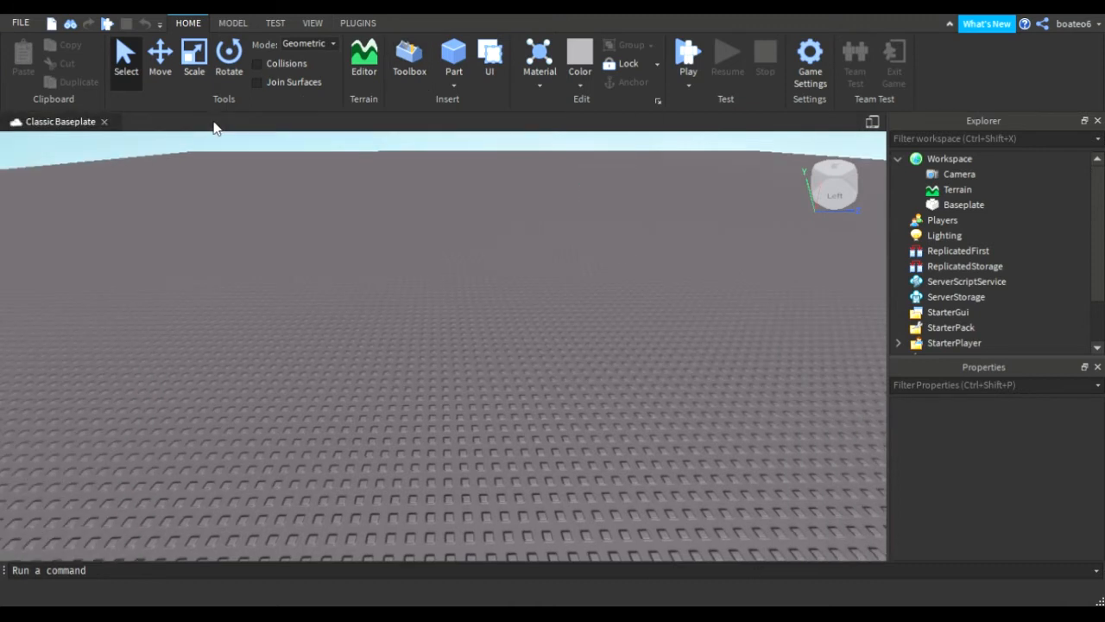
pyautogui.click(409, 60)
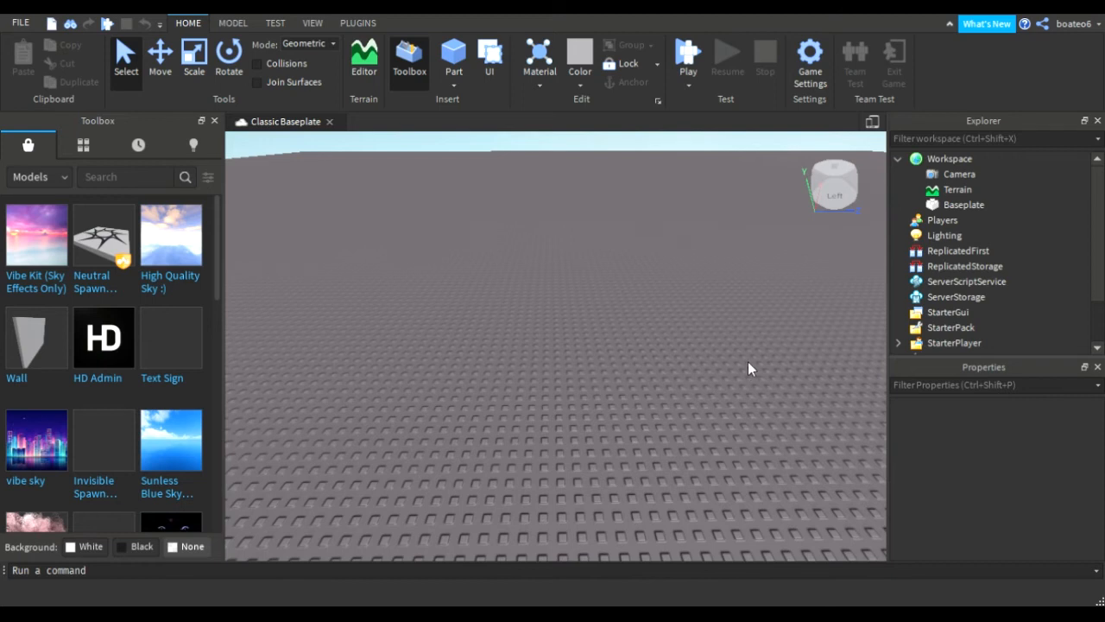
pyautogui.moveTo(452, 55)
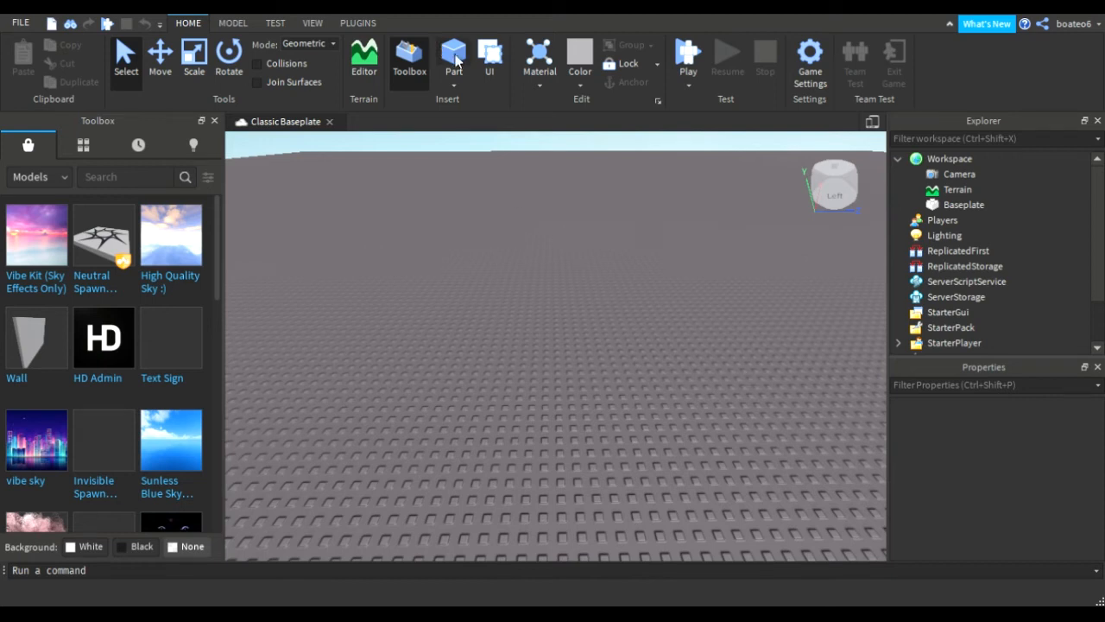
# Add a new grey block part and reposition it on the baseplate
pyautogui.click(453, 59)
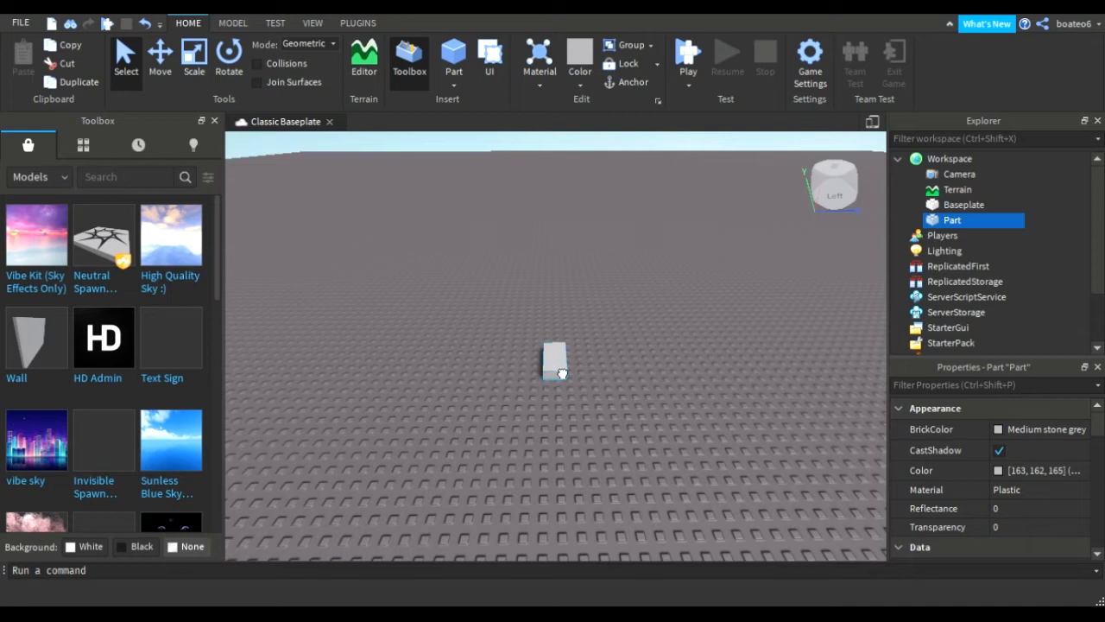
pyautogui.moveTo(556, 363); pyautogui.dragTo(345, 371)
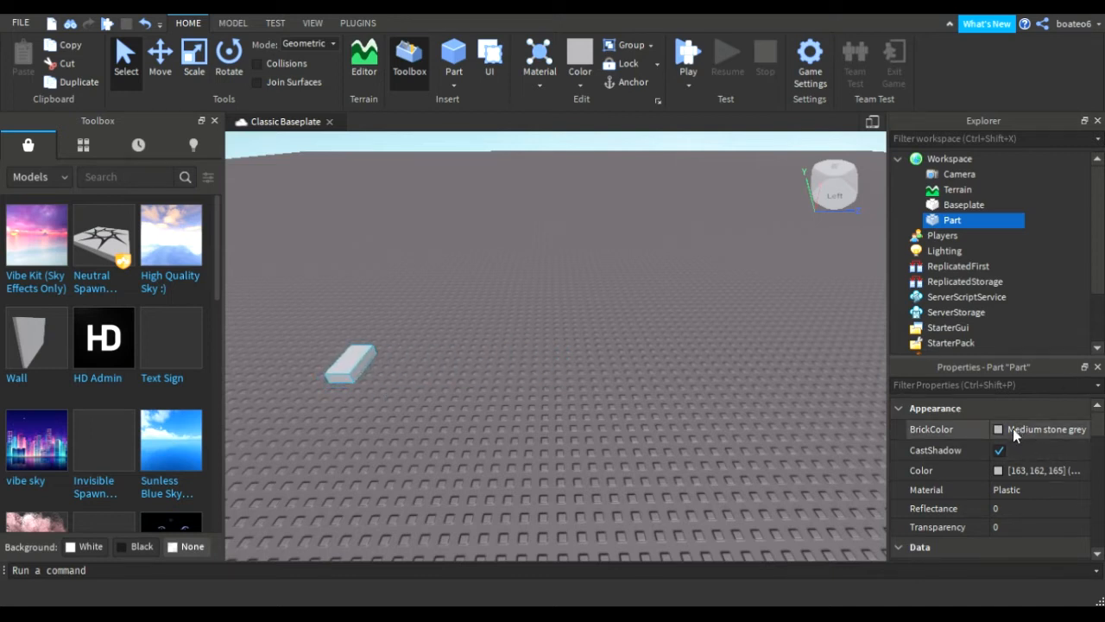
pyautogui.click(1045, 429)
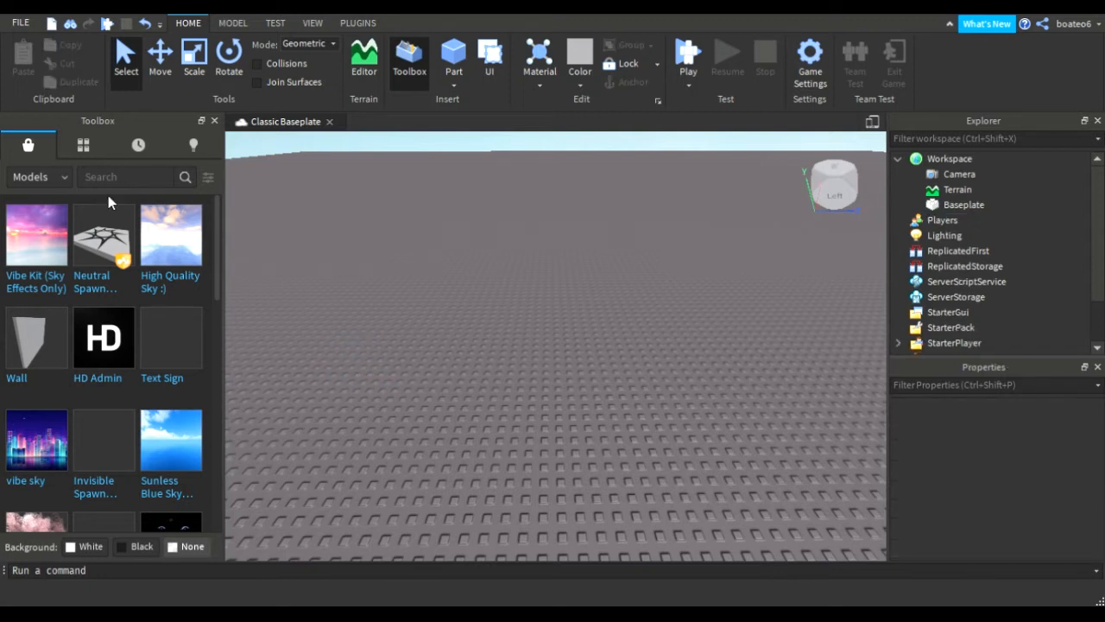
# Insert the (OnTouch) Teleporters model from My Models onto the baseplate
pyautogui.click(193, 145)
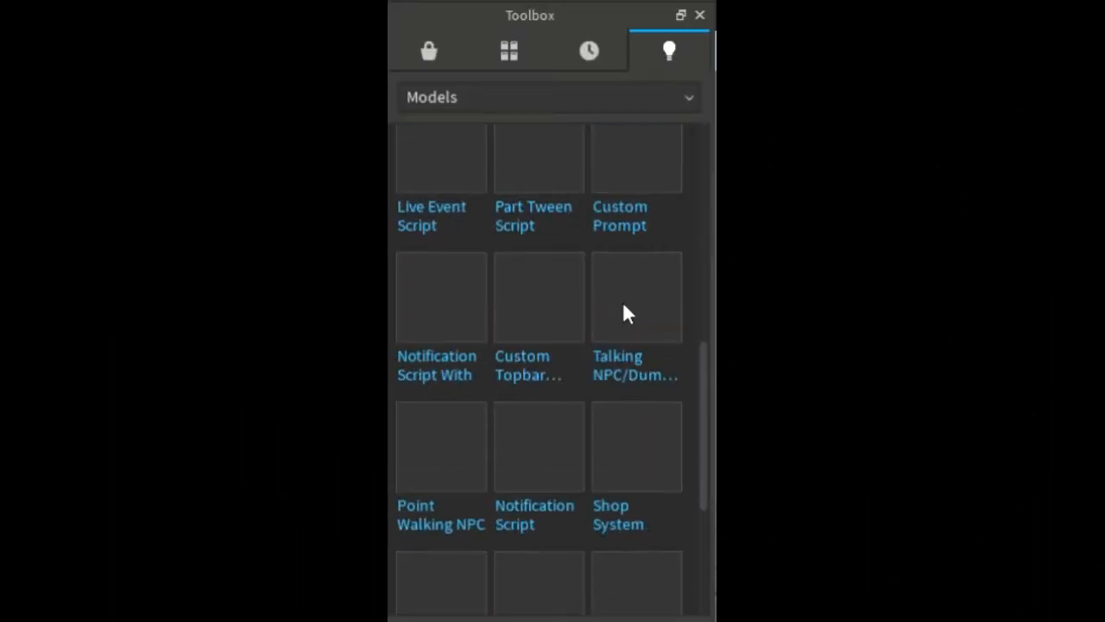
pyautogui.scroll(-3)
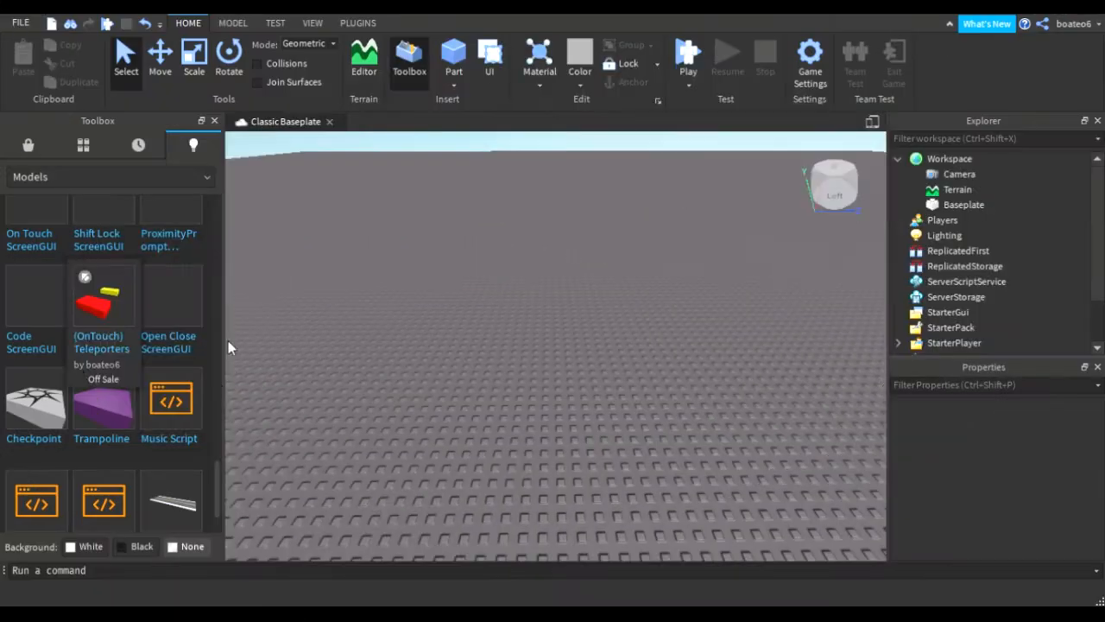
pyautogui.click(100, 302)
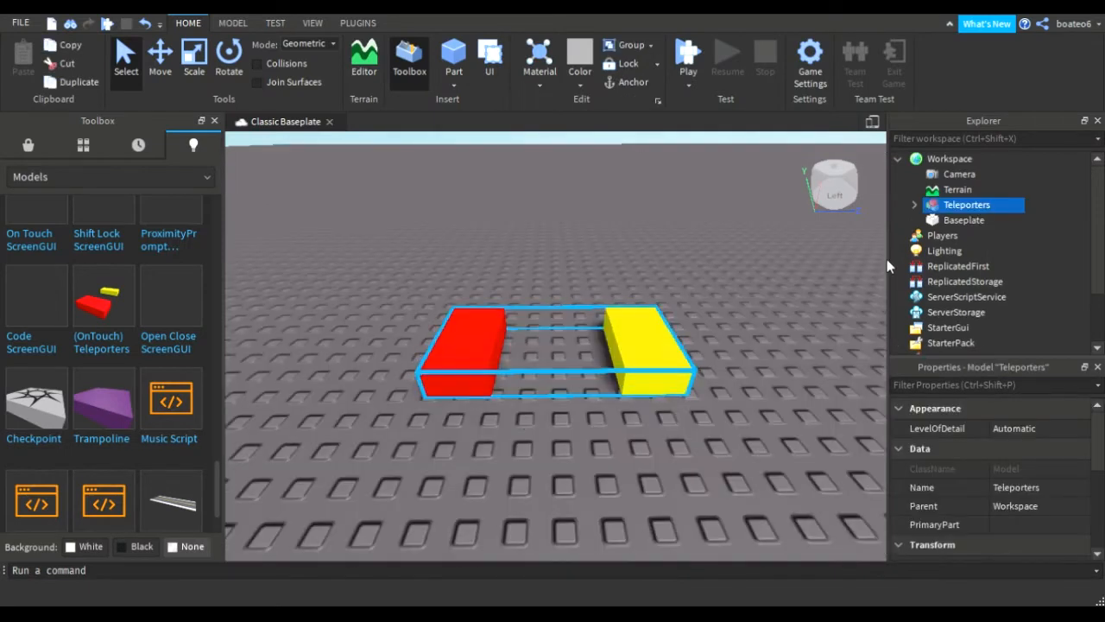
pyautogui.moveTo(28, 145)
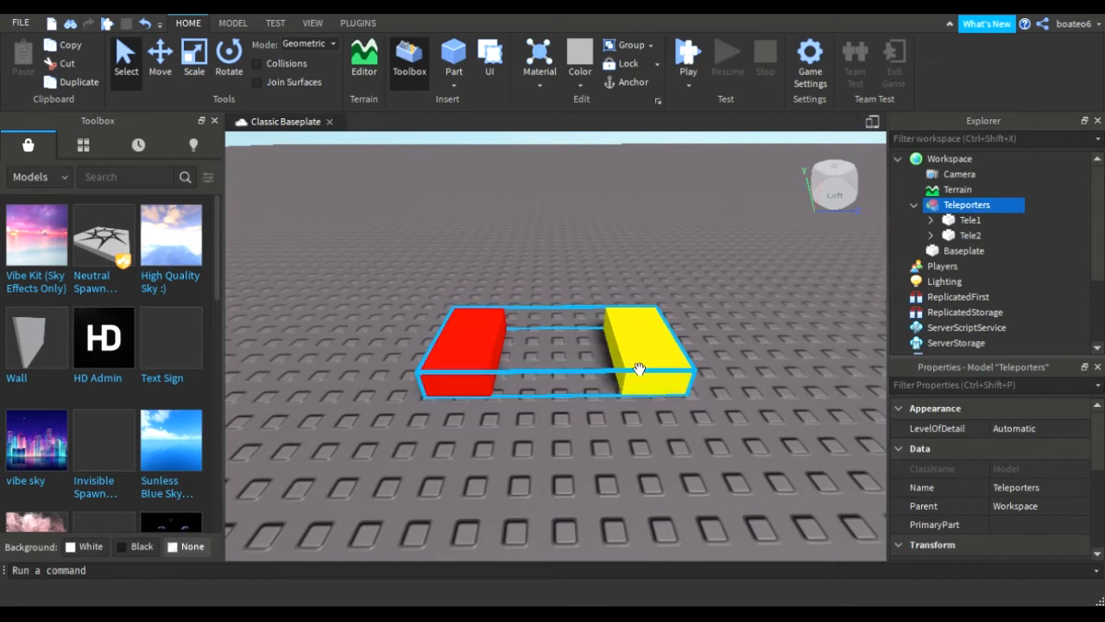
# Expand Teleporters and Tele2 in Explorer and bring up Tele2's teleport script in the editor
pyautogui.click(970, 219)
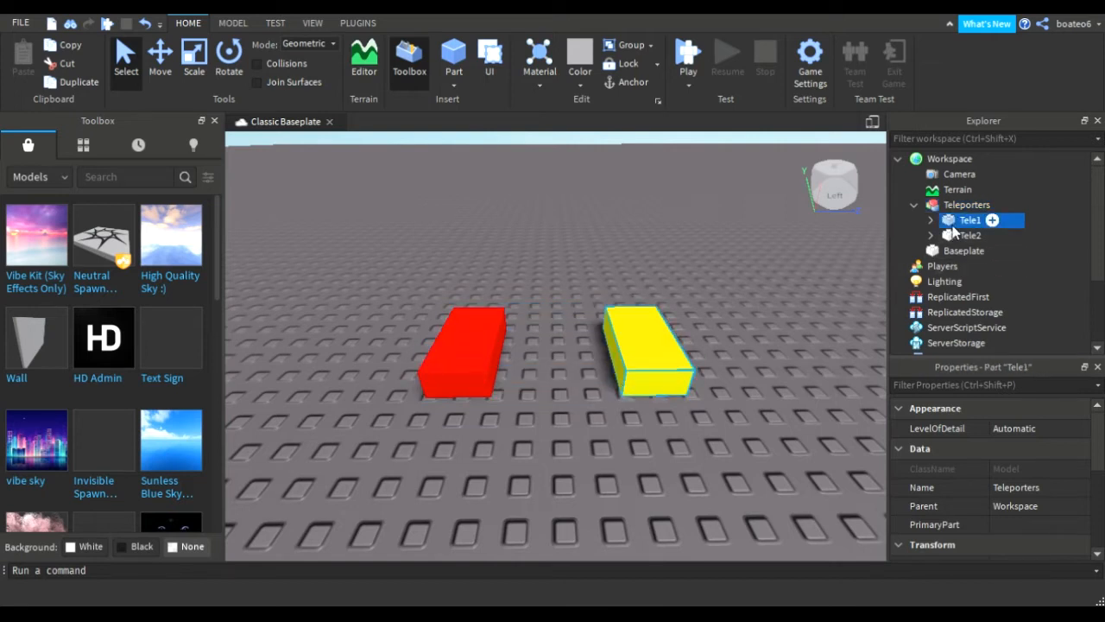
pyautogui.click(929, 220)
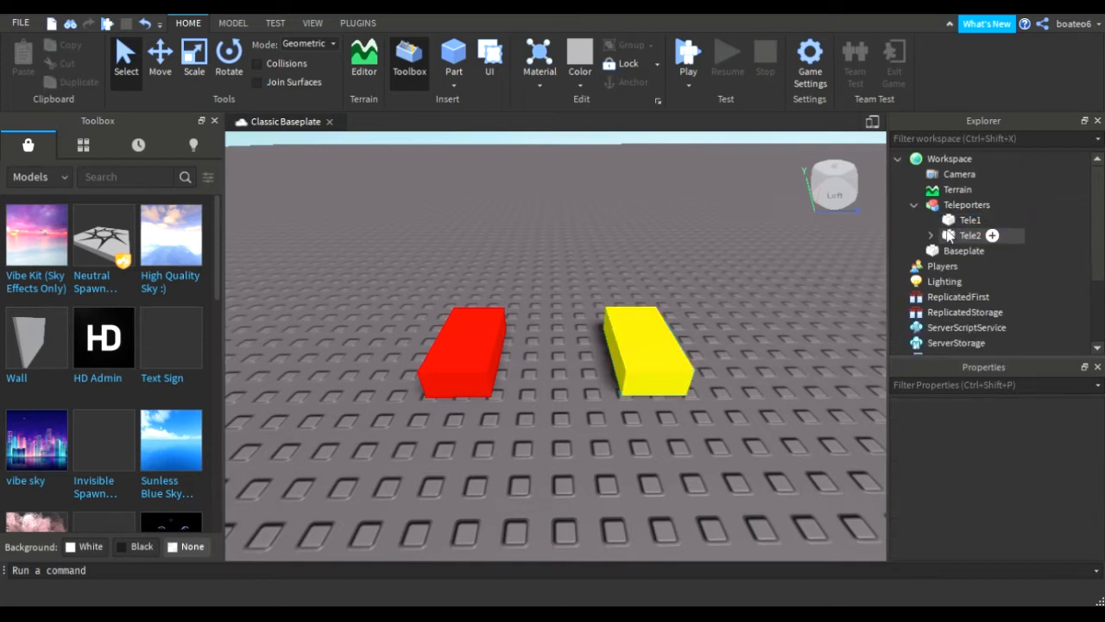
pyautogui.click(970, 235)
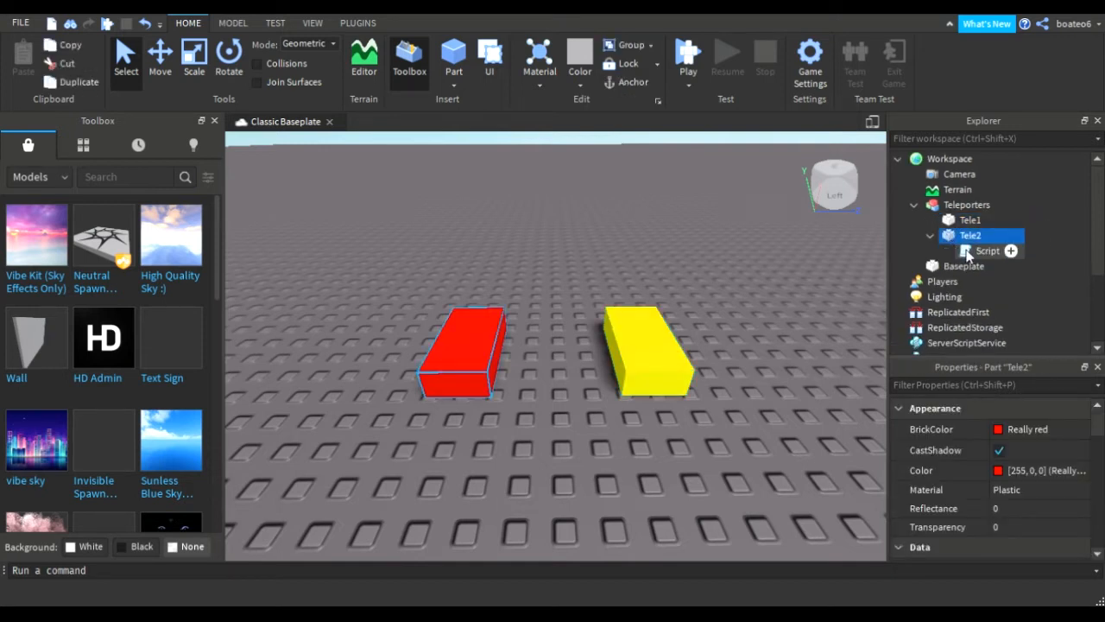
pyautogui.doubleClick(988, 250)
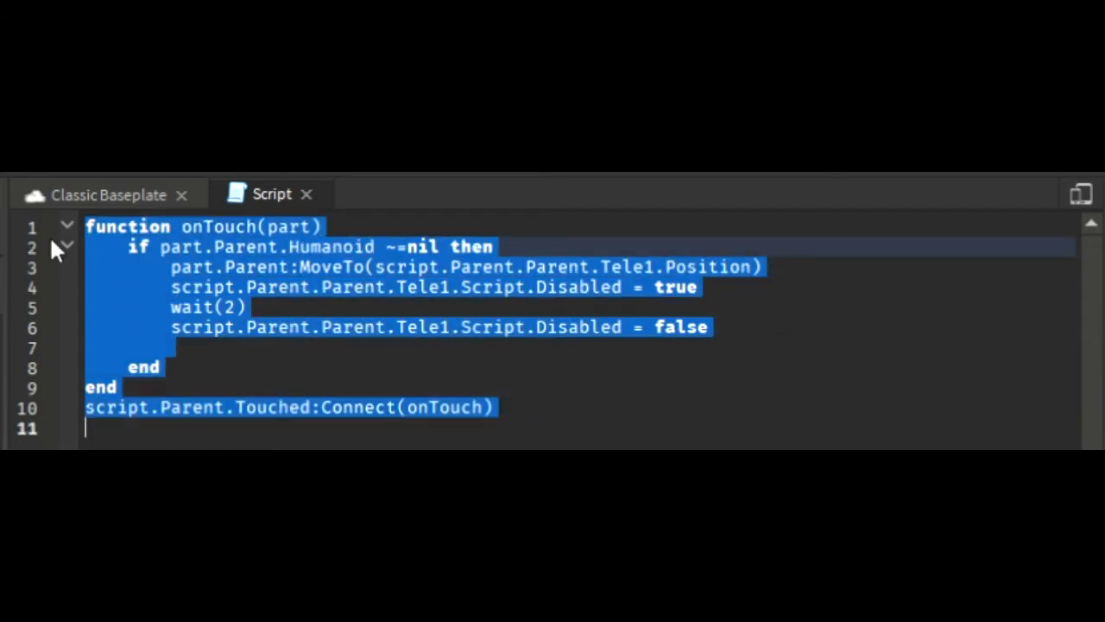
# Clear the old code and write script.Parent.Touched as the start of the handler
pyautogui.press('Delete')
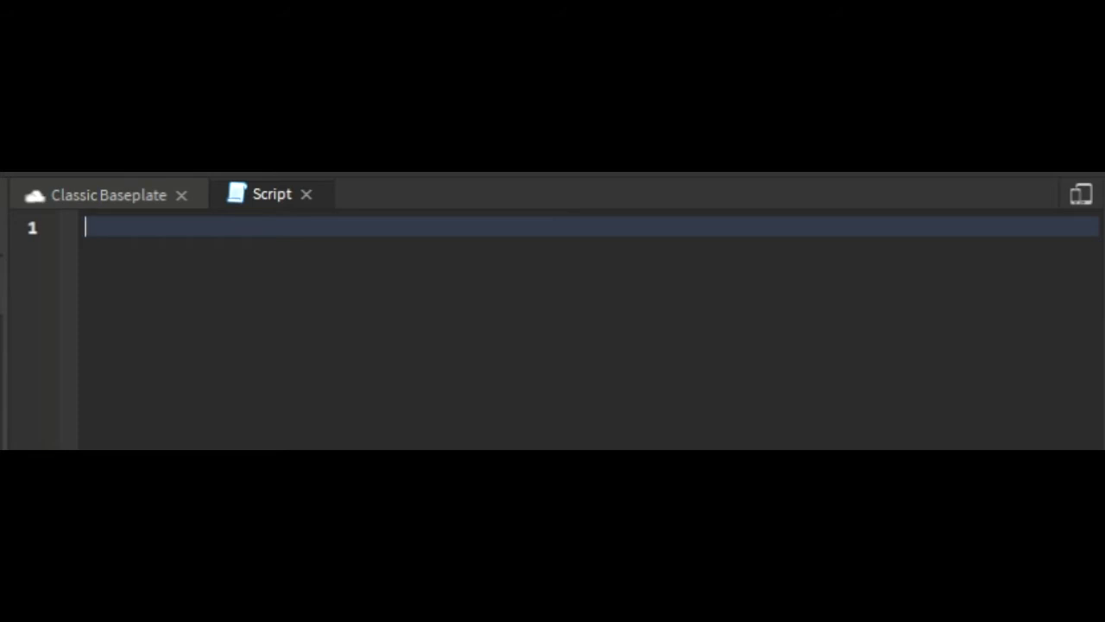
pyautogui.write('s')
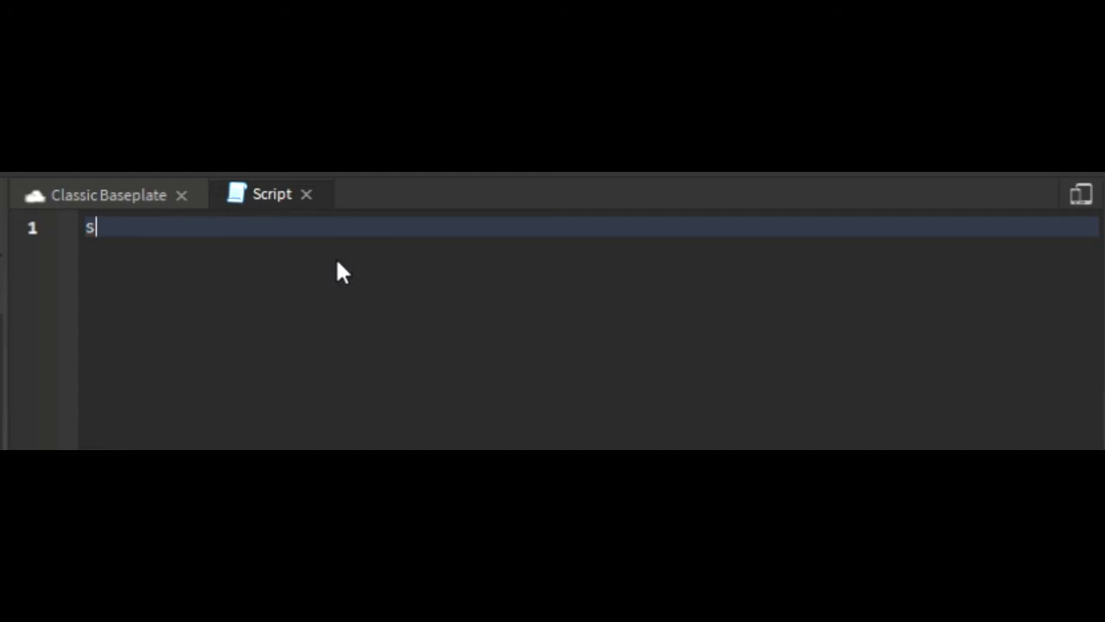
pyautogui.write('cript.p')
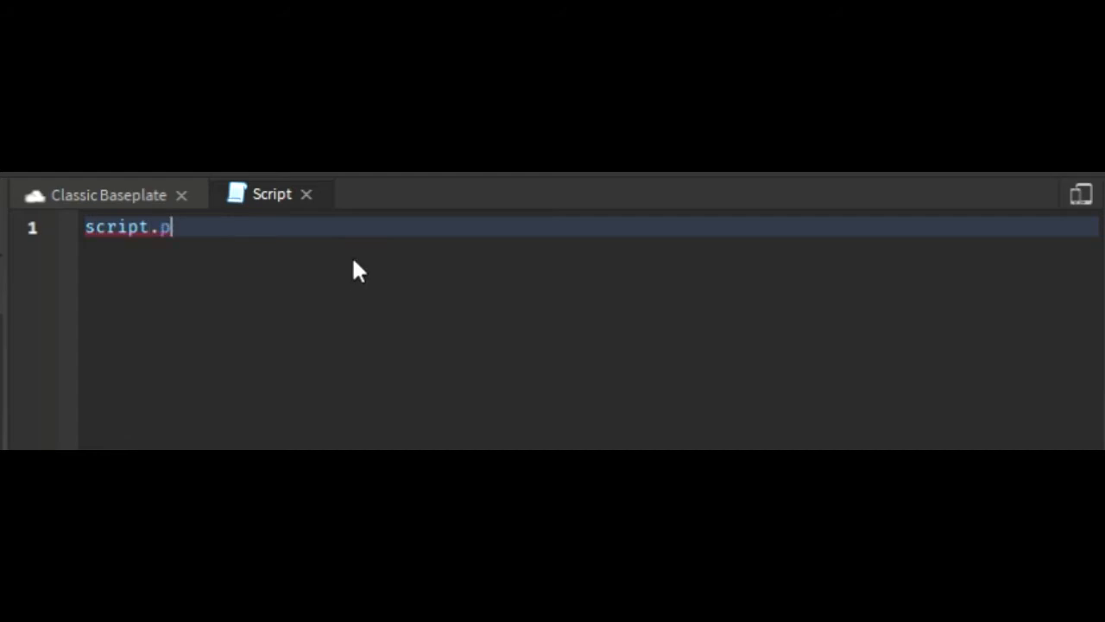
pyautogui.write('arent.')
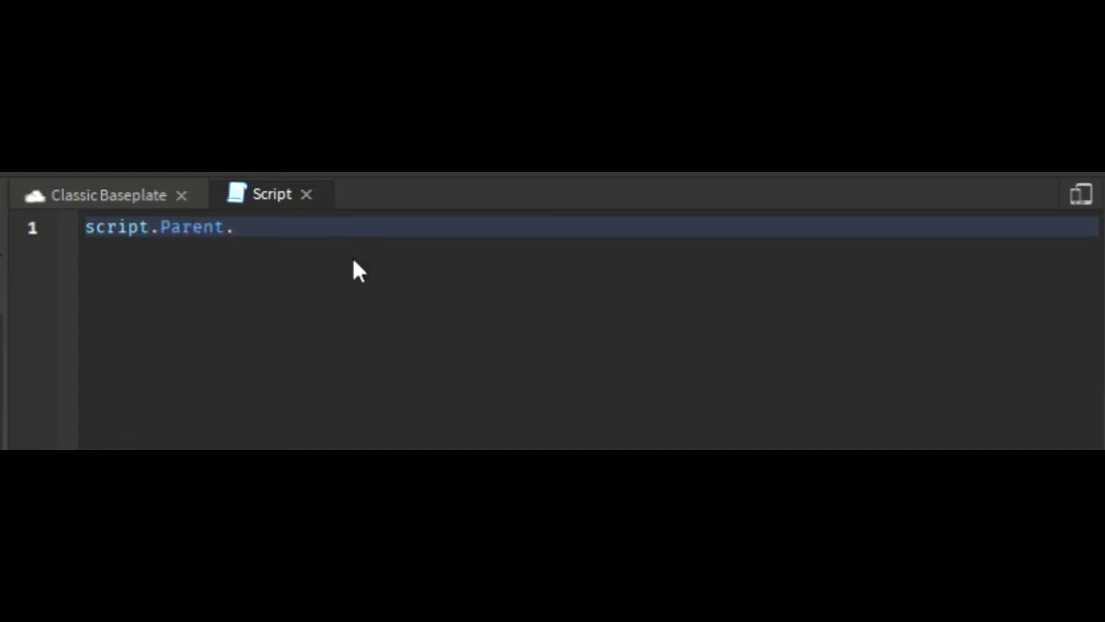
pyautogui.write('Touched')
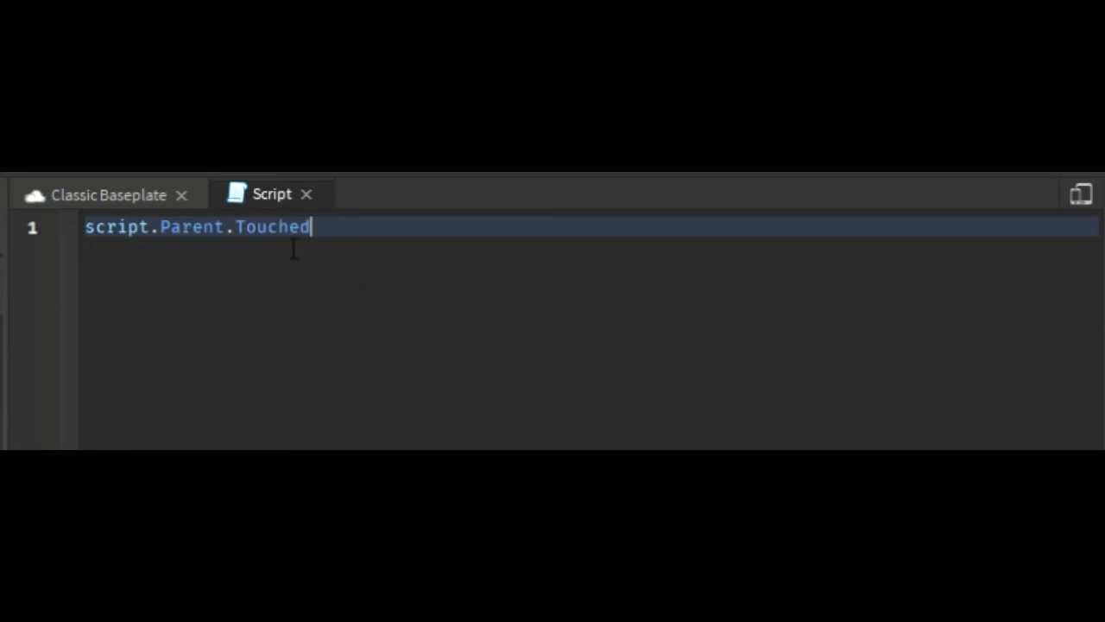
pyautogui.doubleClick(269, 226)
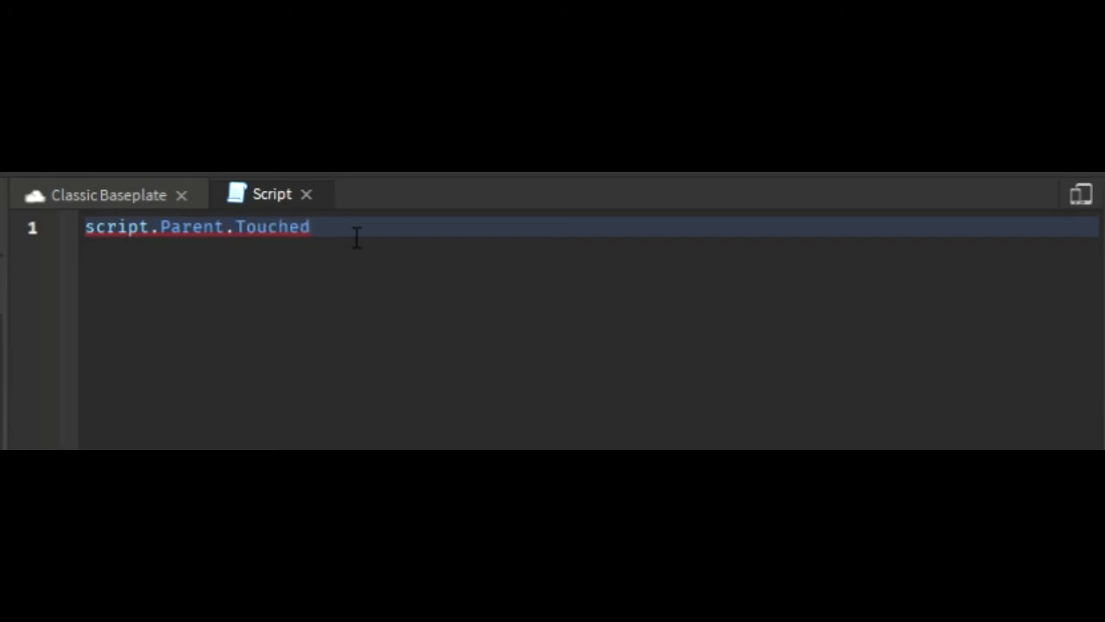
# Complete :Connect(function() and paste the MoveTo-to-Tele1 body with Disabled toggles and wait(2)
pyautogui.write(':Connect()')
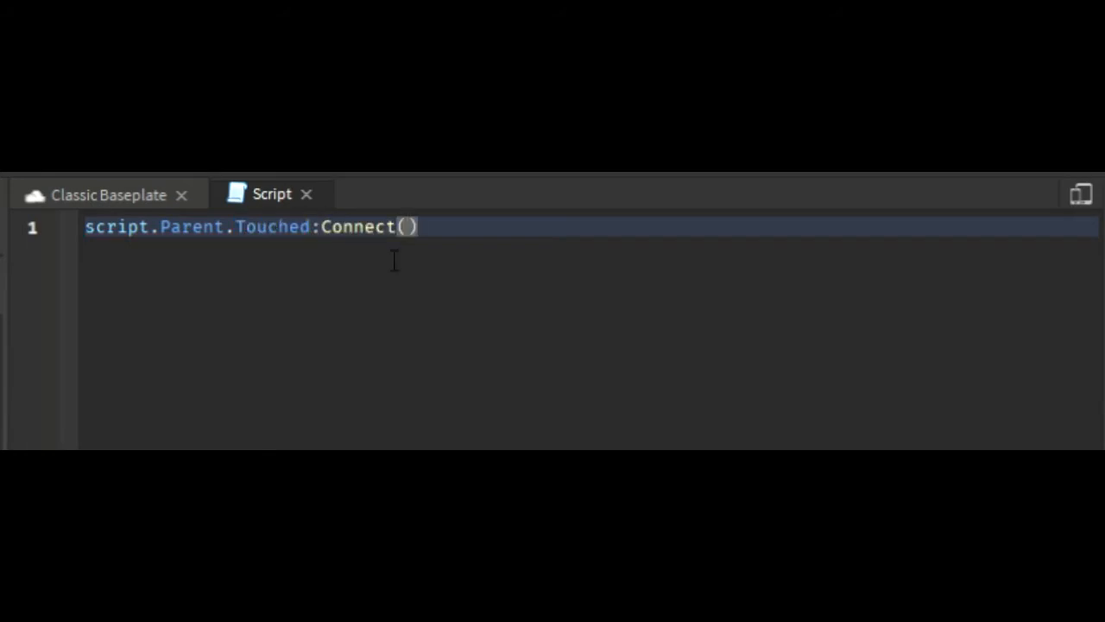
pyautogui.write('function')
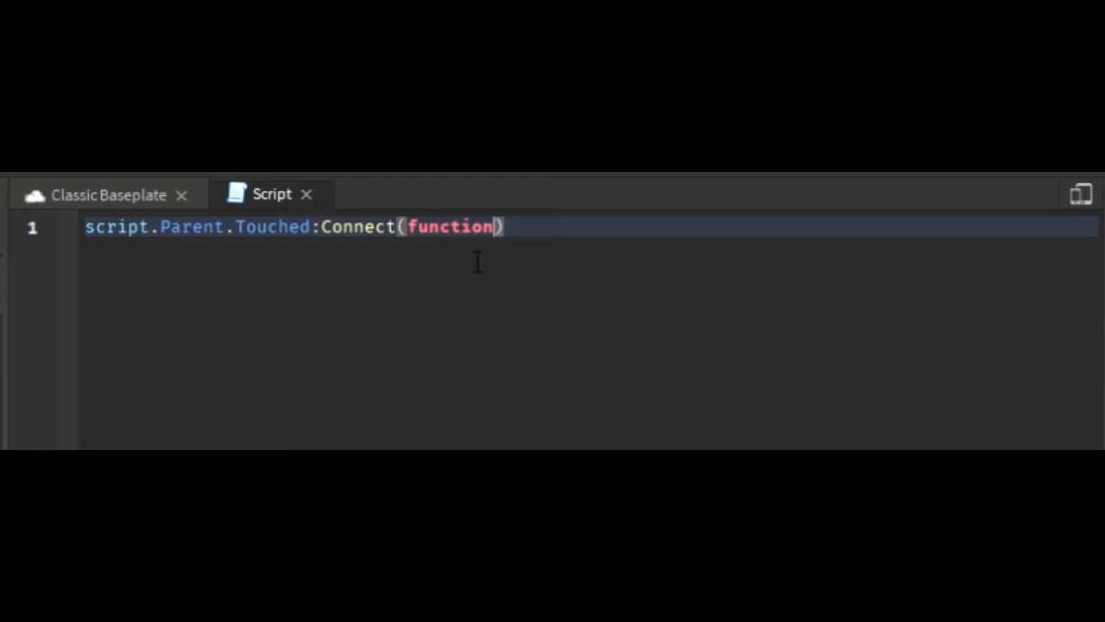
pyautogui.press('Backspace')
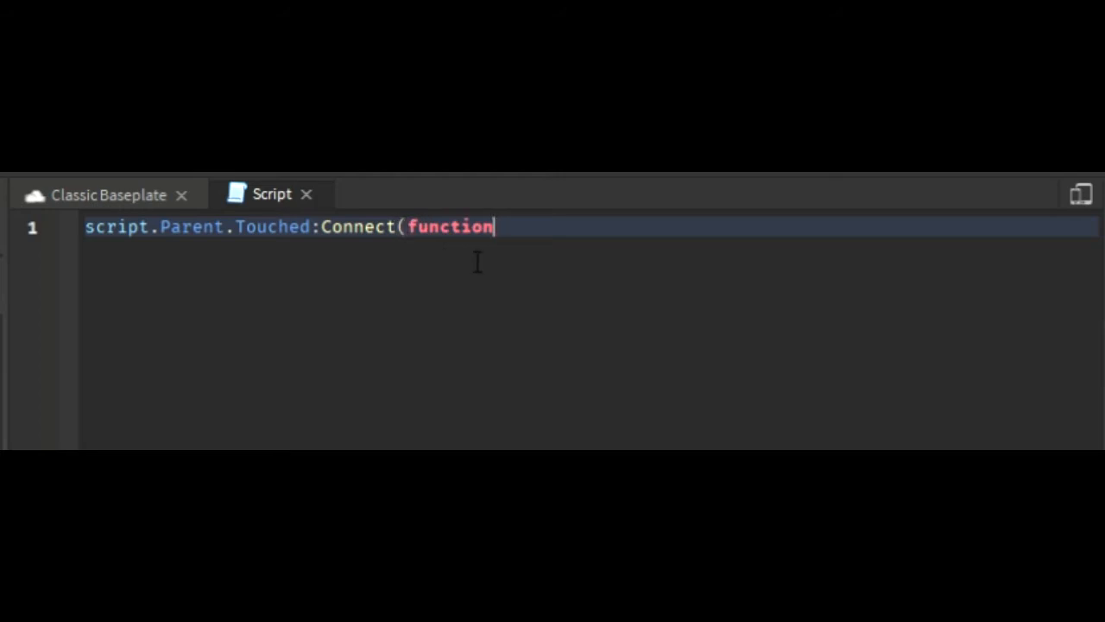
pyautogui.write('()')
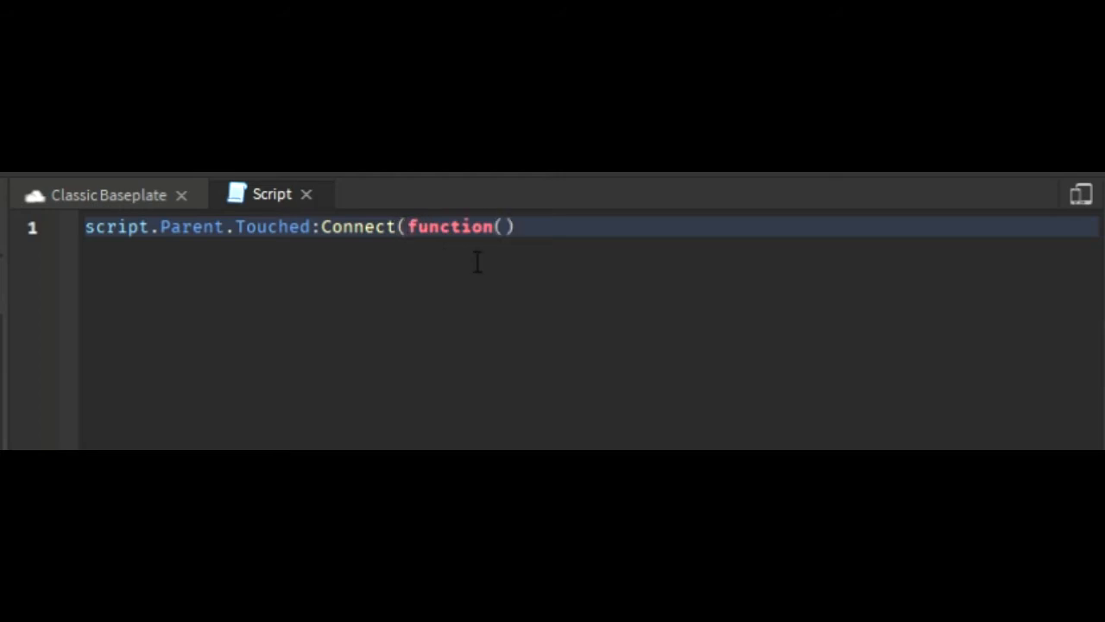
pyautogui.press('enter')
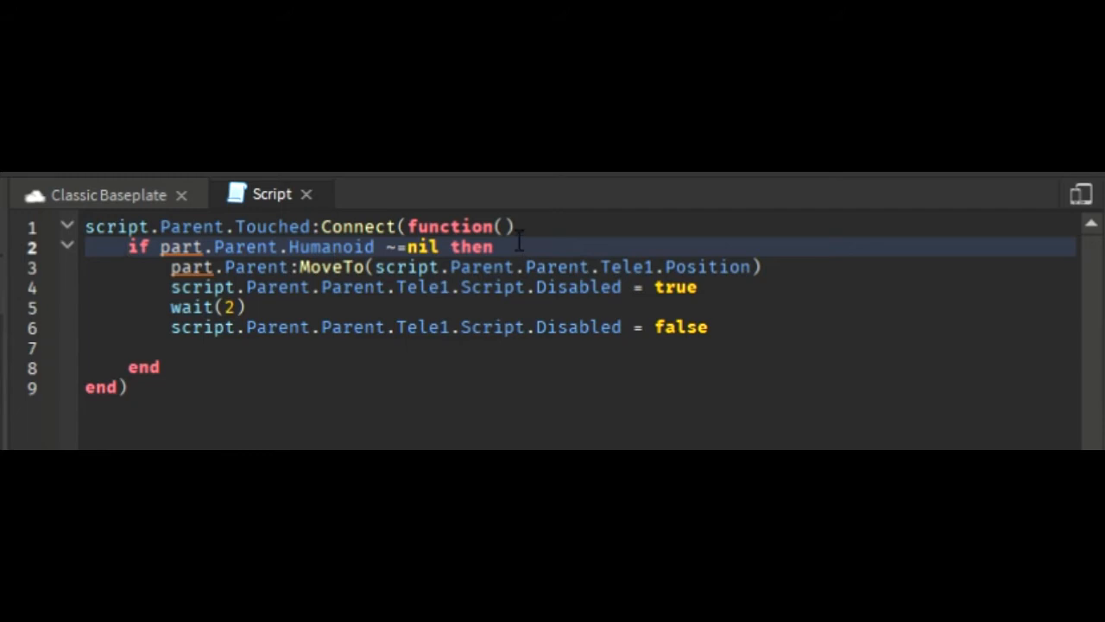
# Give the function a hit parameter and replace part with hit in the body
pyautogui.write('hit')
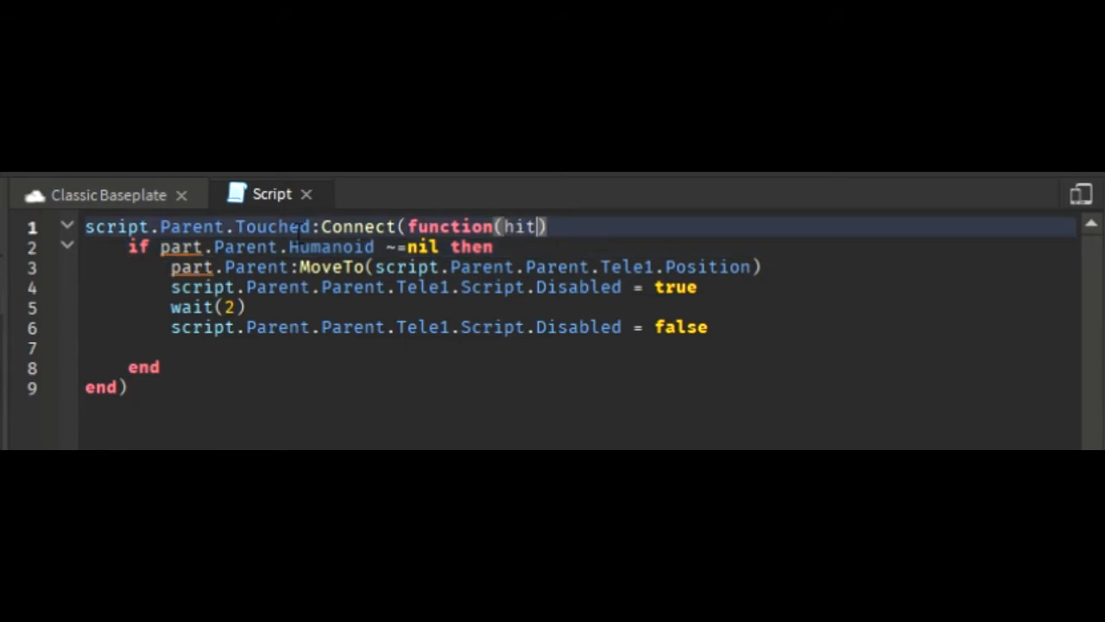
pyautogui.doubleClick(180, 247)
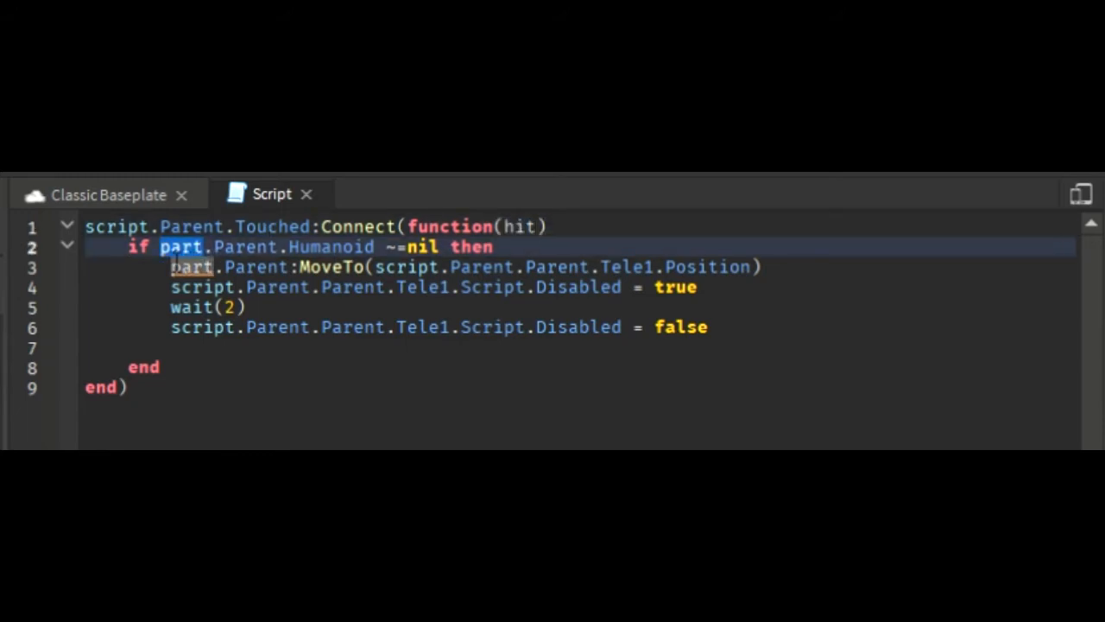
pyautogui.write('hit')
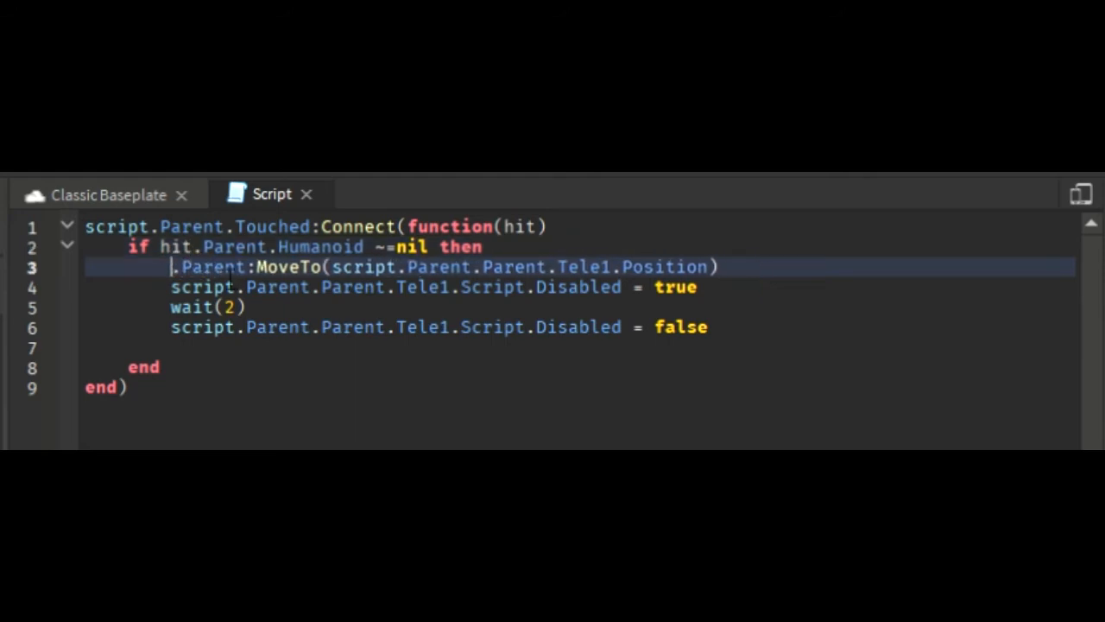
pyautogui.write('hit')
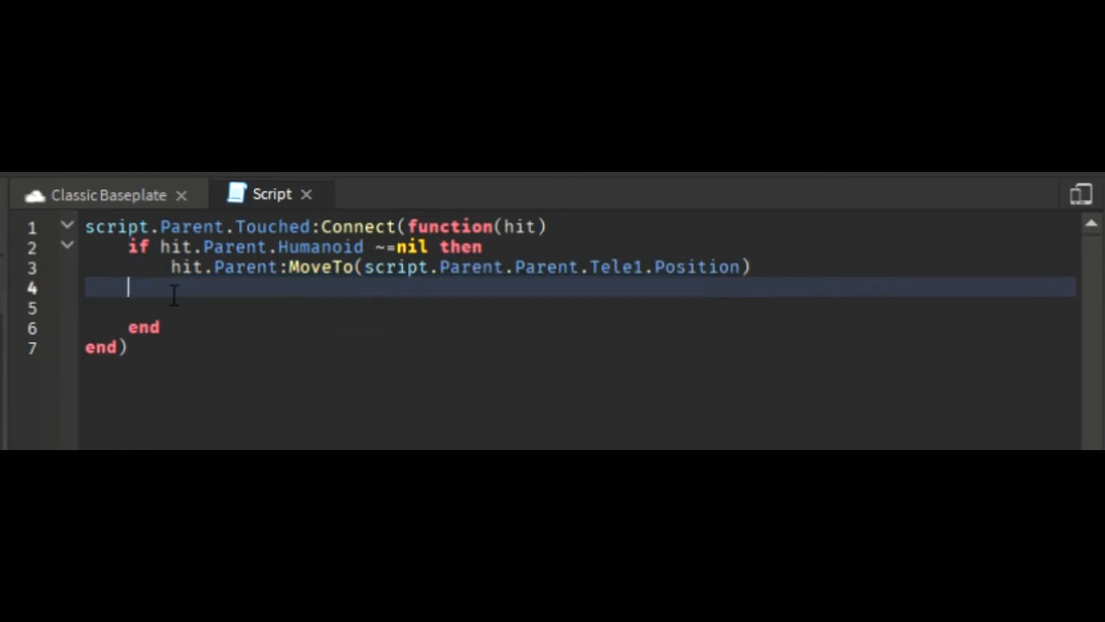
# Remove the leftover blank line and fix the closing parenthesis after Tele1.Position
pyautogui.press('Backspace')
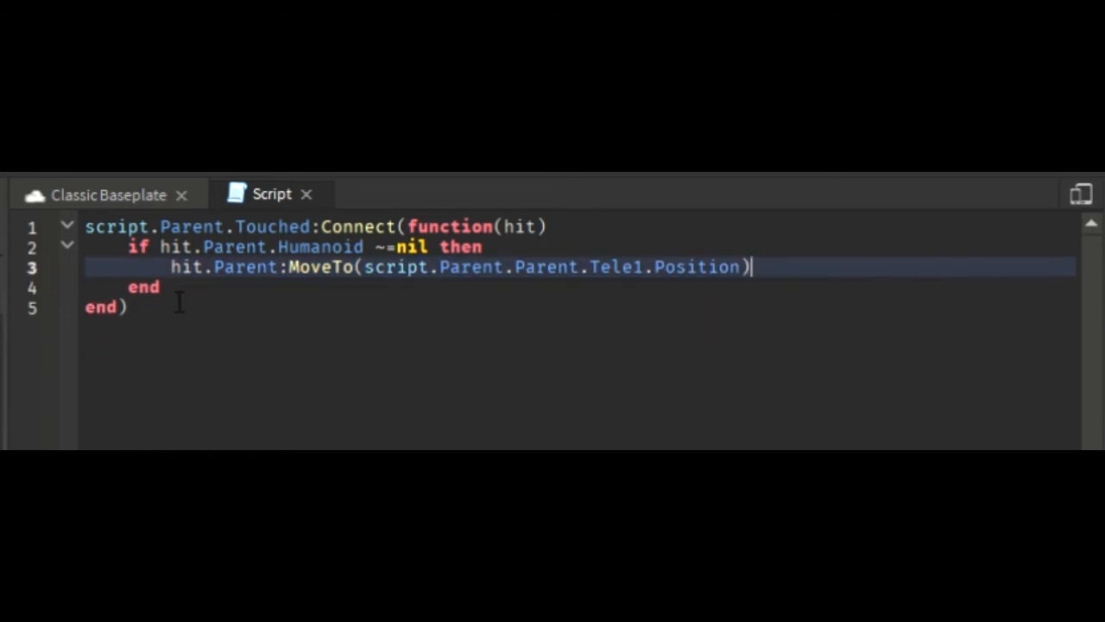
pyautogui.press('Backspace')
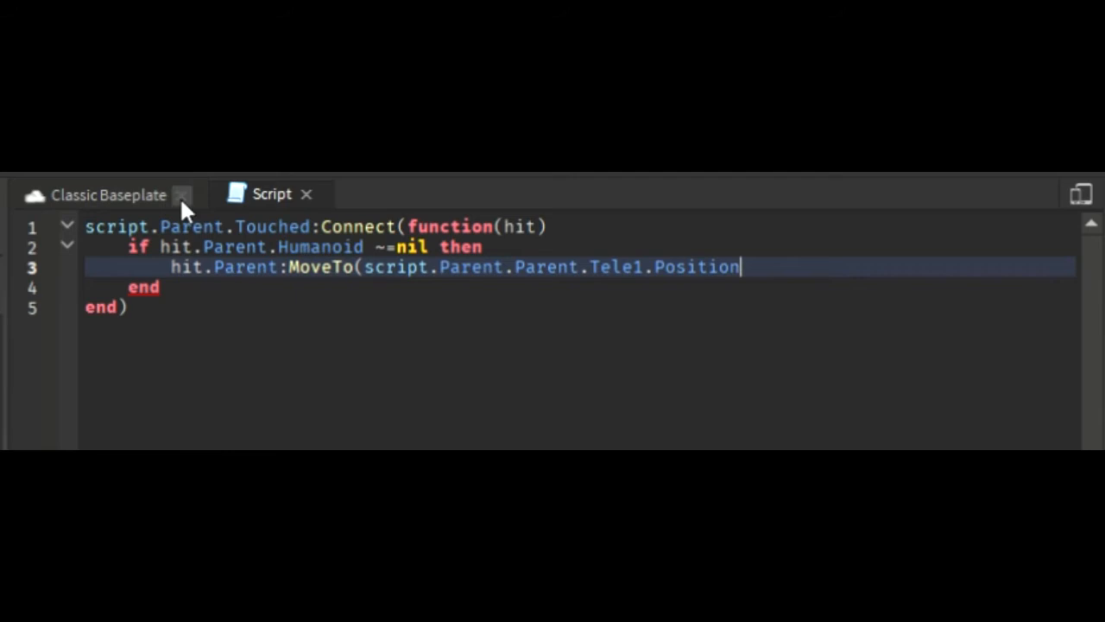
pyautogui.write(')')
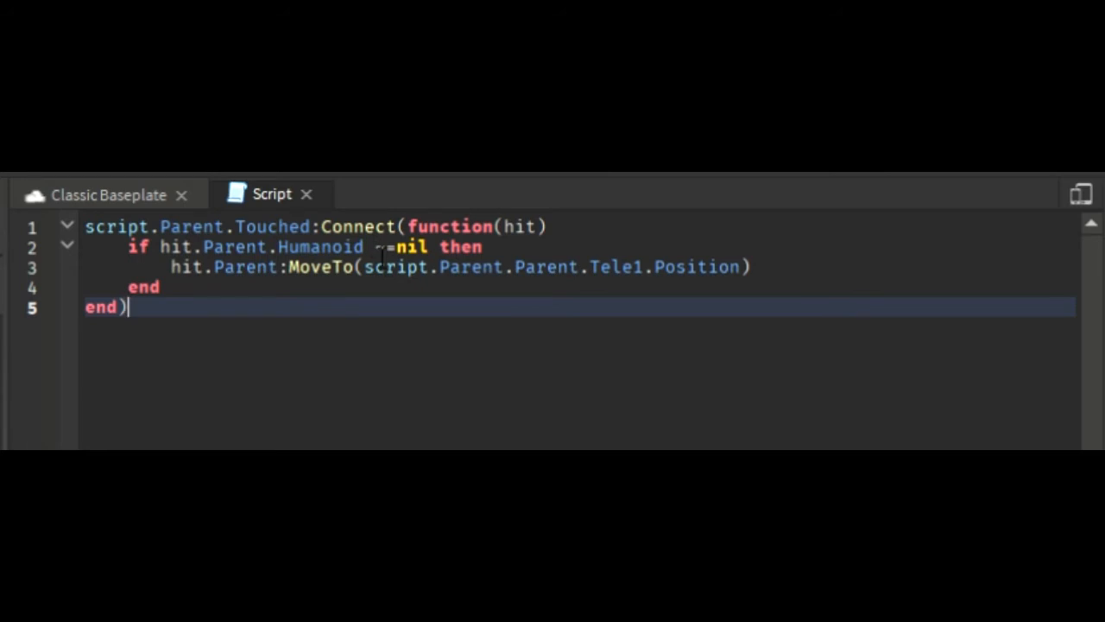
pyautogui.click(388, 247)
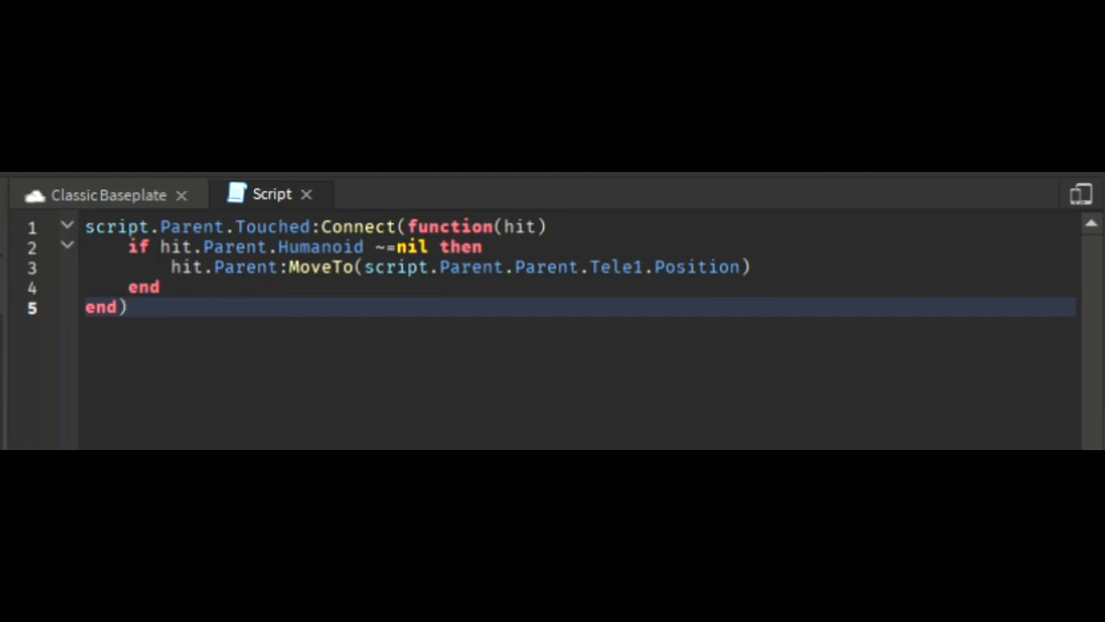
pyautogui.click(128, 307)
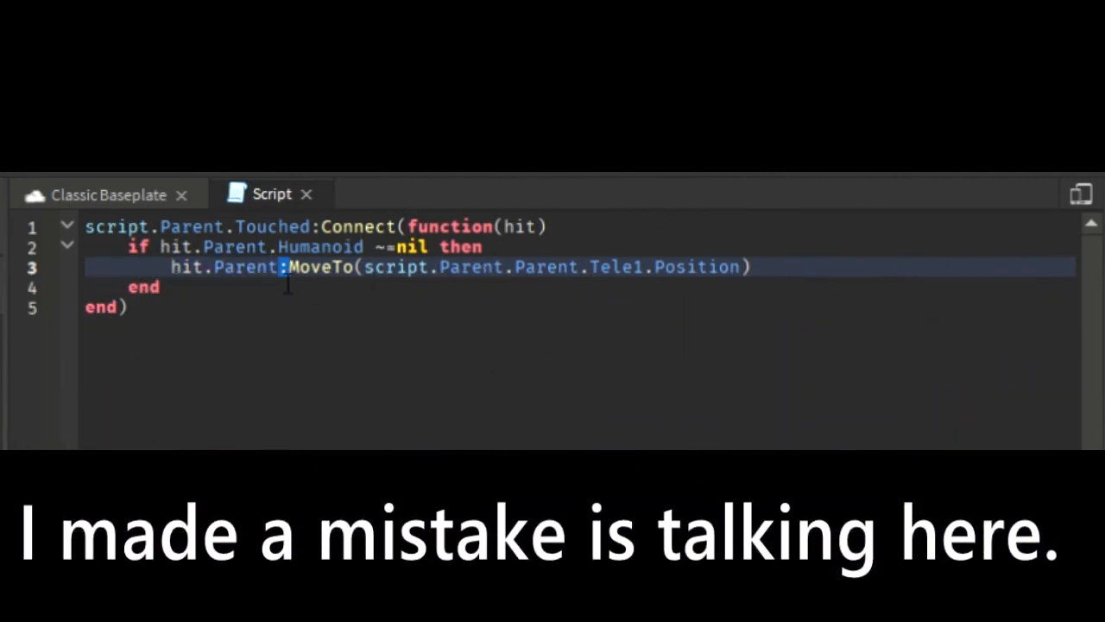
pyautogui.doubleClick(319, 266)
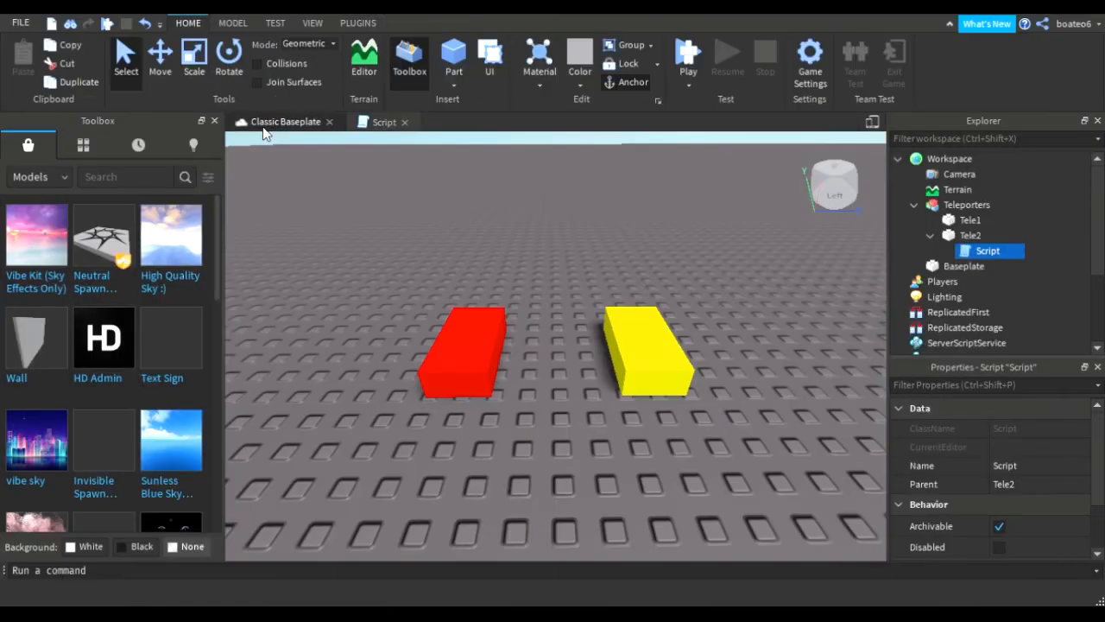
# Return to the Classic Baseplate 3D view and select the red Tele2 part
pyautogui.click(967, 203)
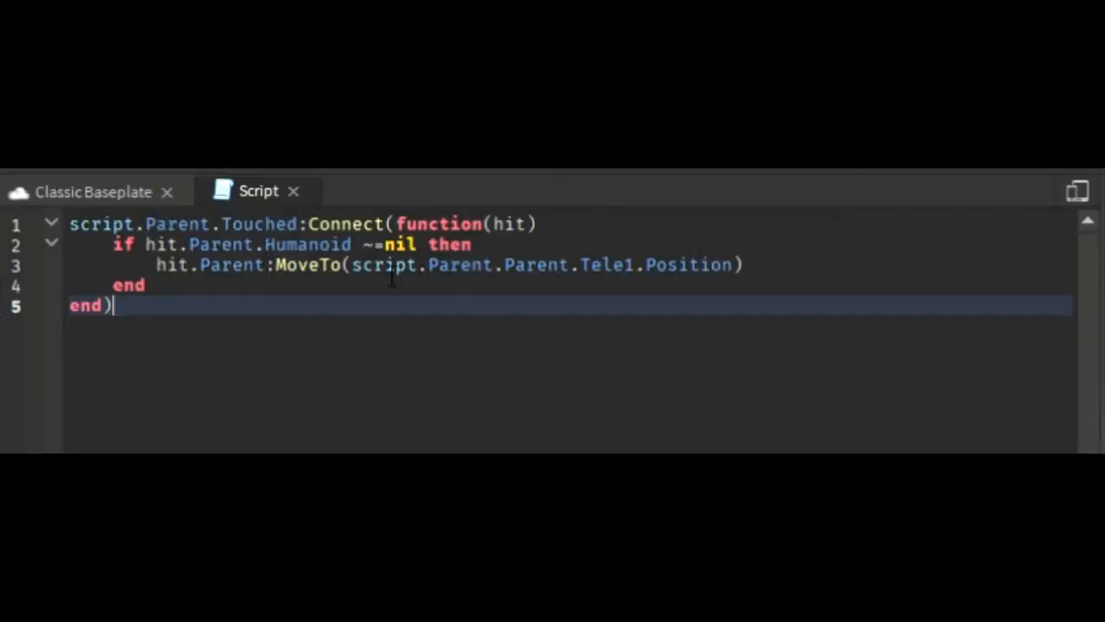
pyautogui.moveTo(653, 290)
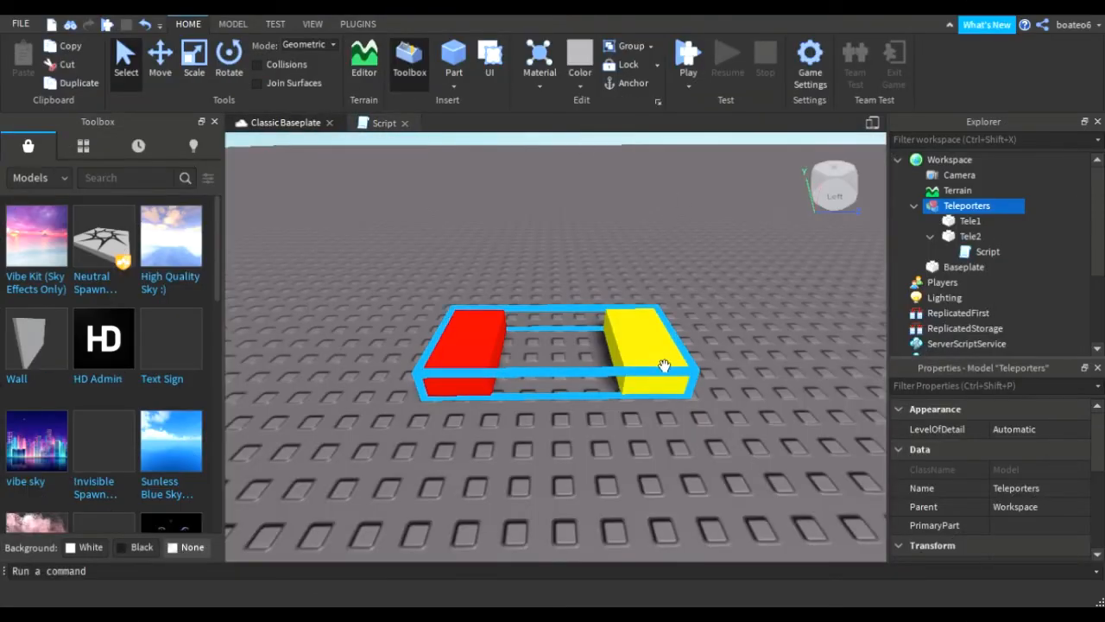
pyautogui.click(383, 123)
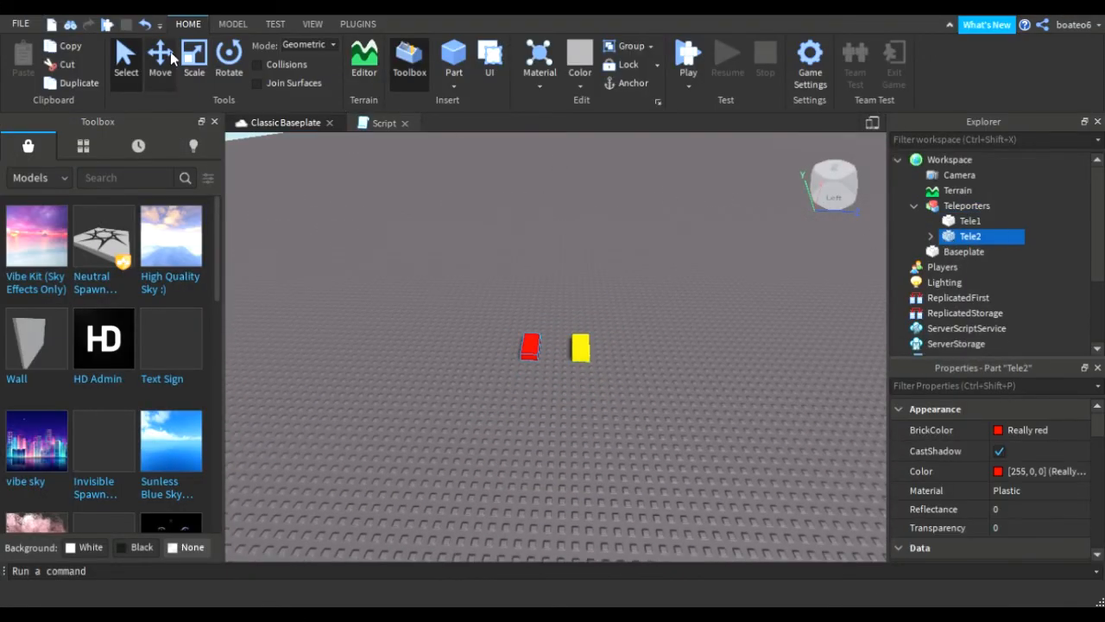
# Move the yellow Tele1 part far across the baseplate from the red Tele2 part
pyautogui.click(159, 59)
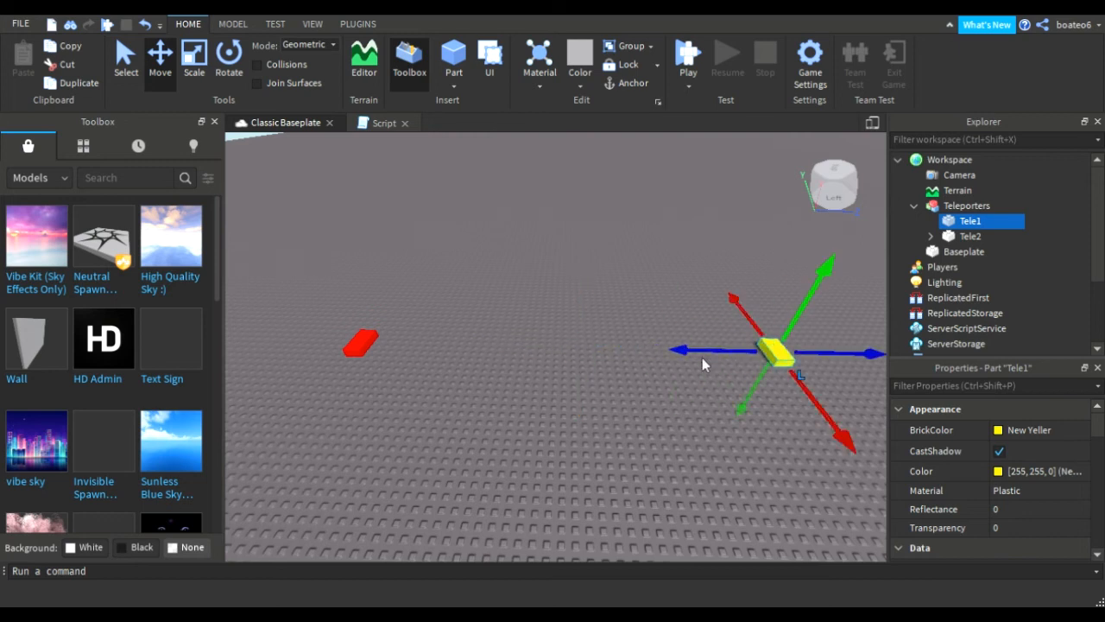
pyautogui.click(497, 314)
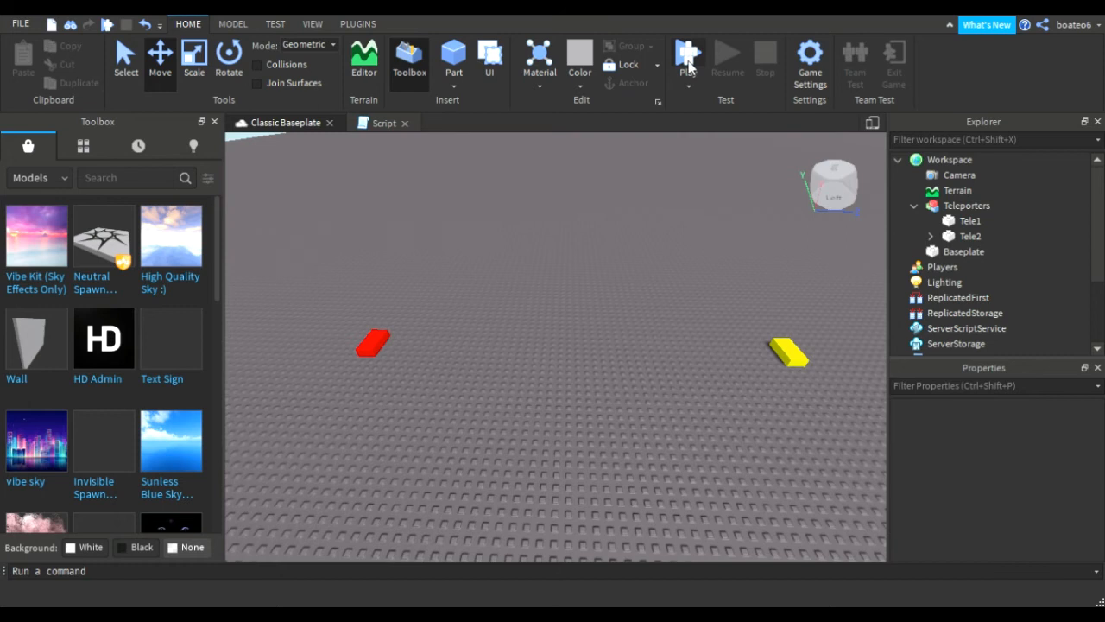
pyautogui.moveTo(699, 320)
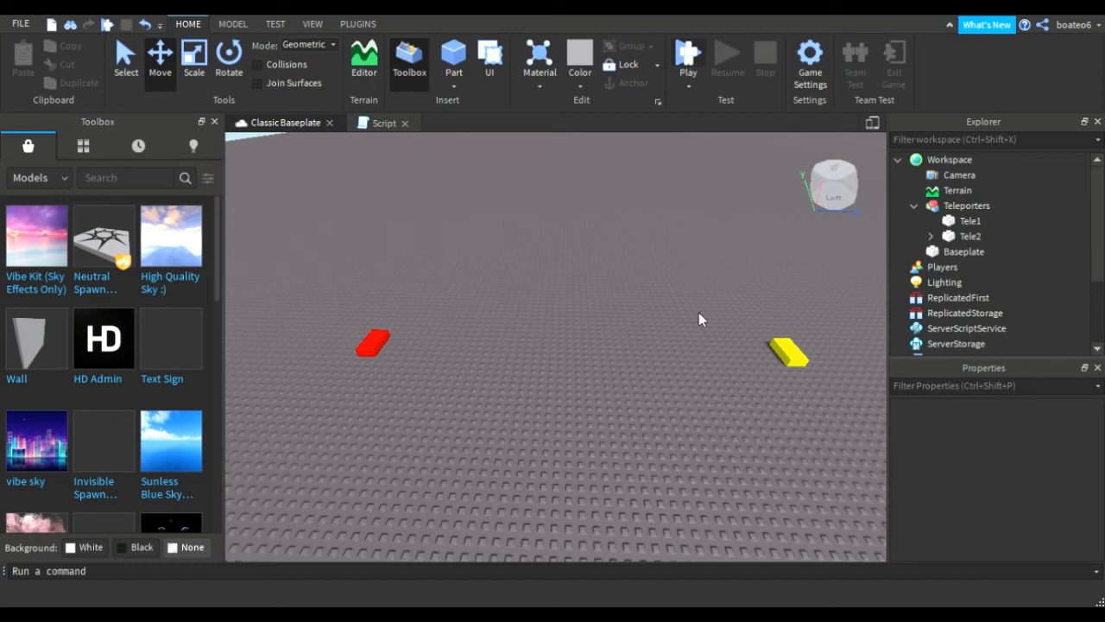
# Start a Play test so the character can walk onto the red part and teleport
pyautogui.click(687, 53)
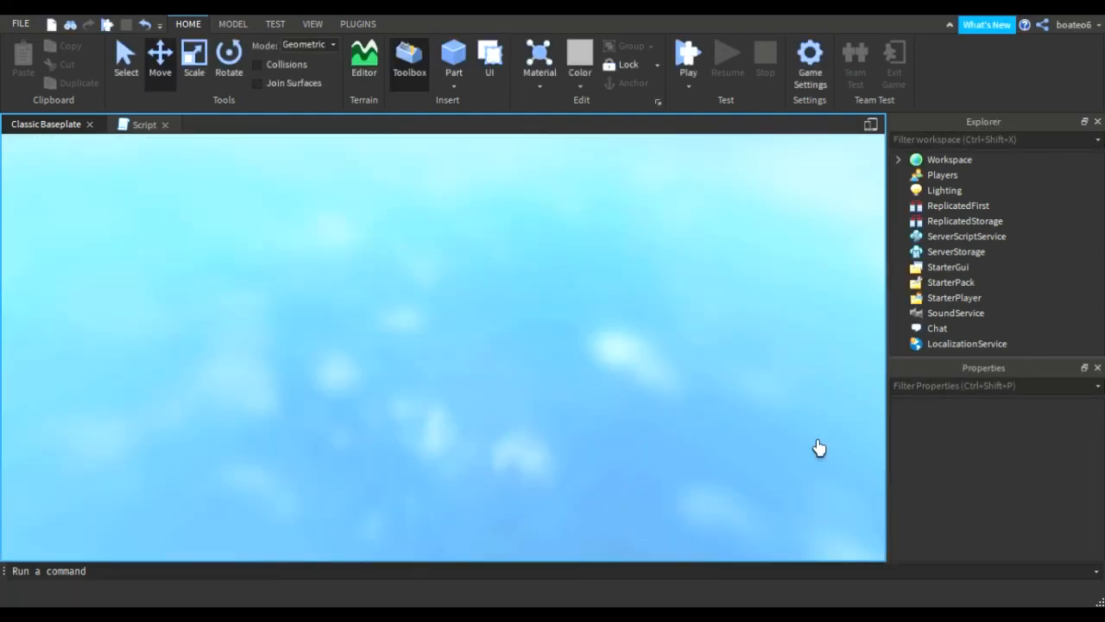
pyautogui.click(687, 60)
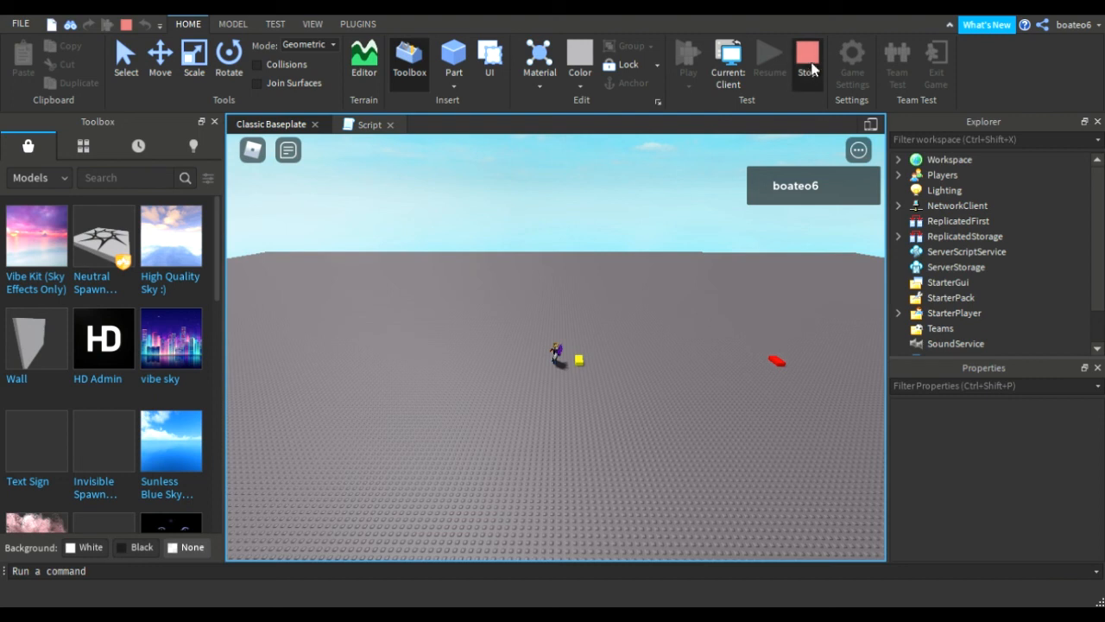
# Stop the play test and return to the editor scene
pyautogui.click(806, 55)
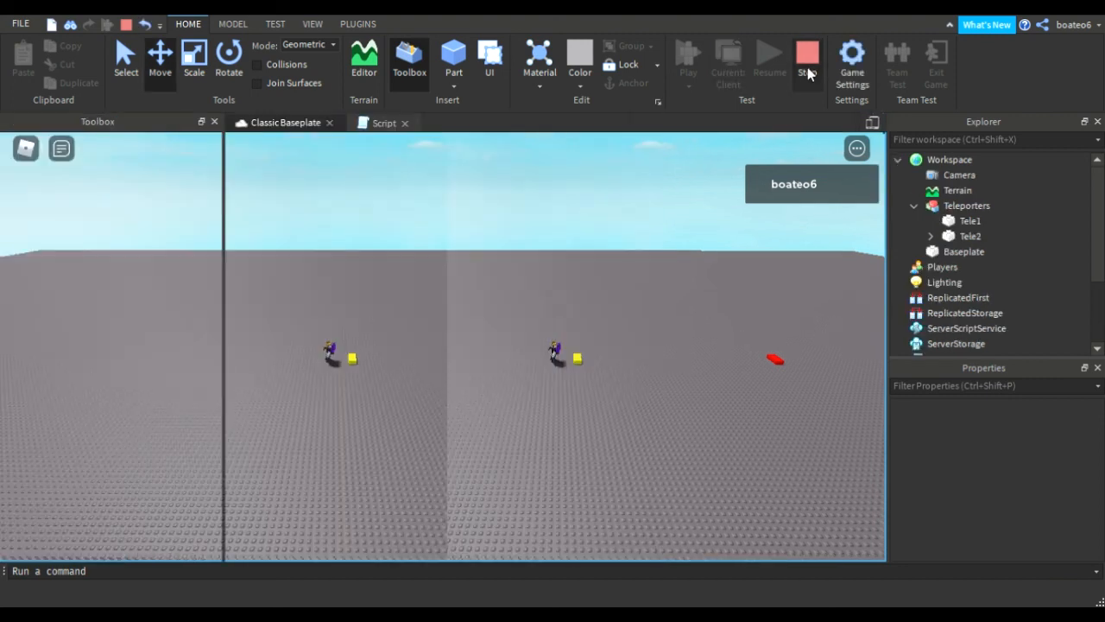